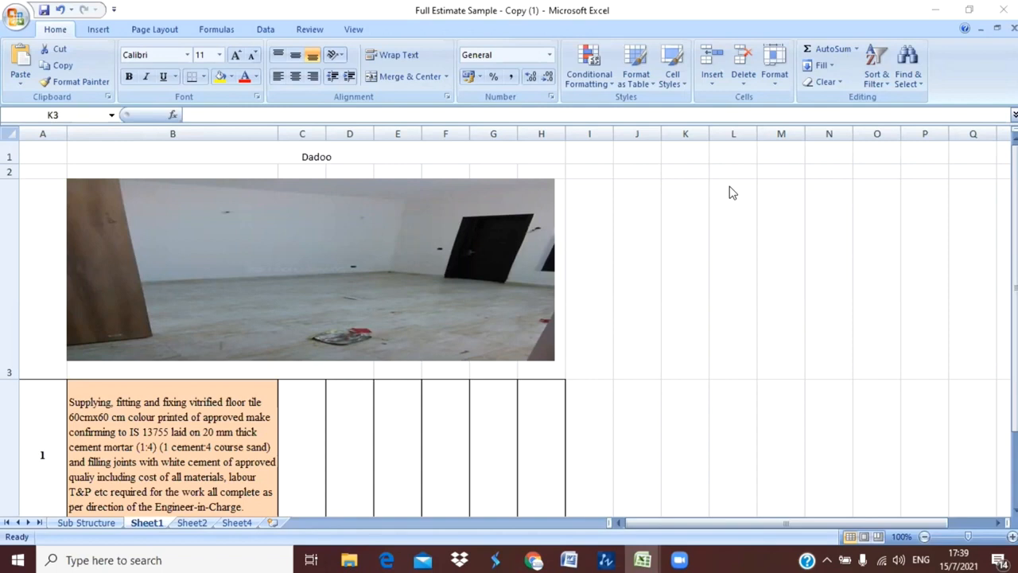
pyautogui.moveTo(430, 333)
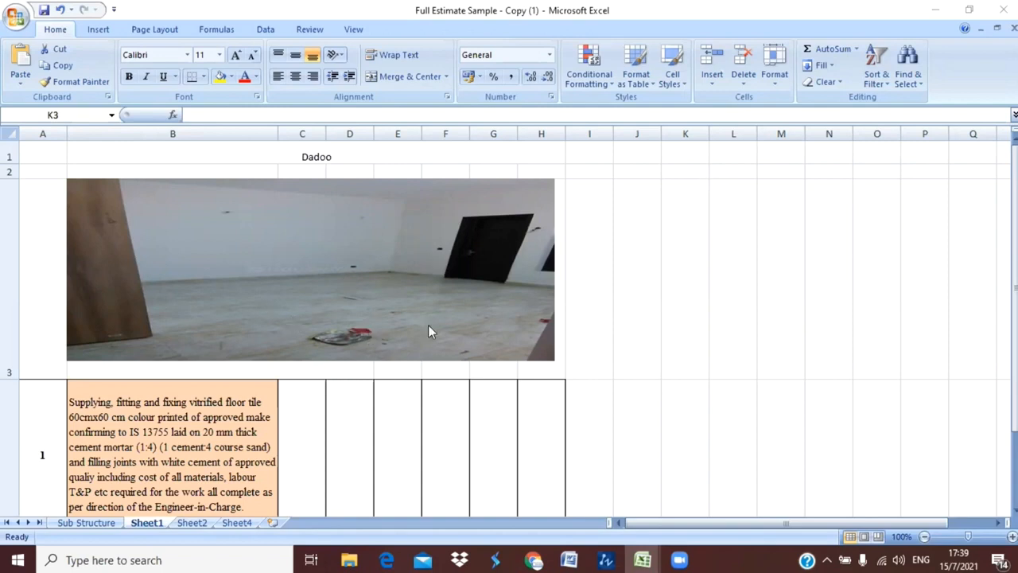
pyautogui.moveTo(325, 342)
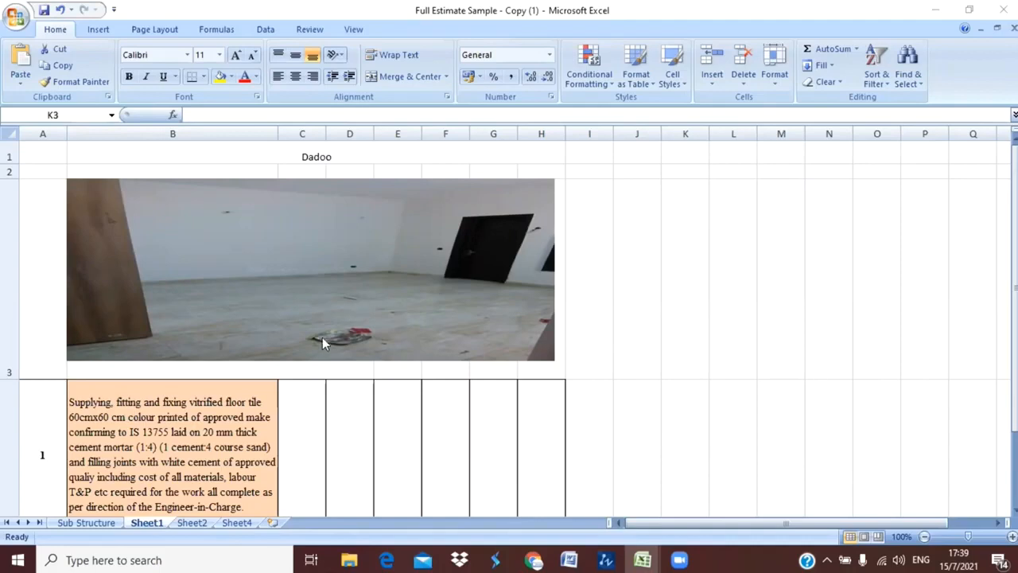
pyautogui.moveTo(278, 293)
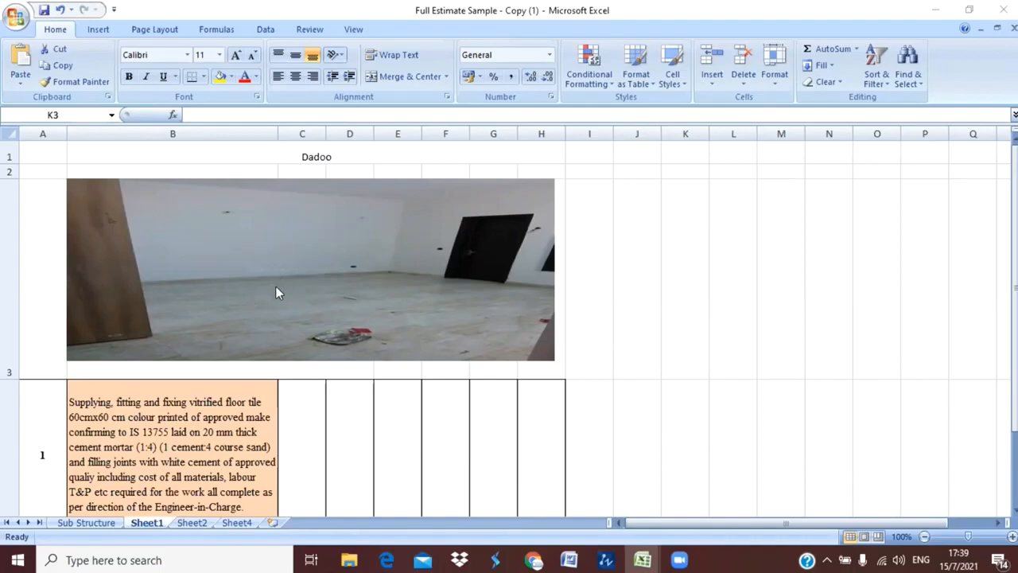
pyautogui.moveTo(286, 280)
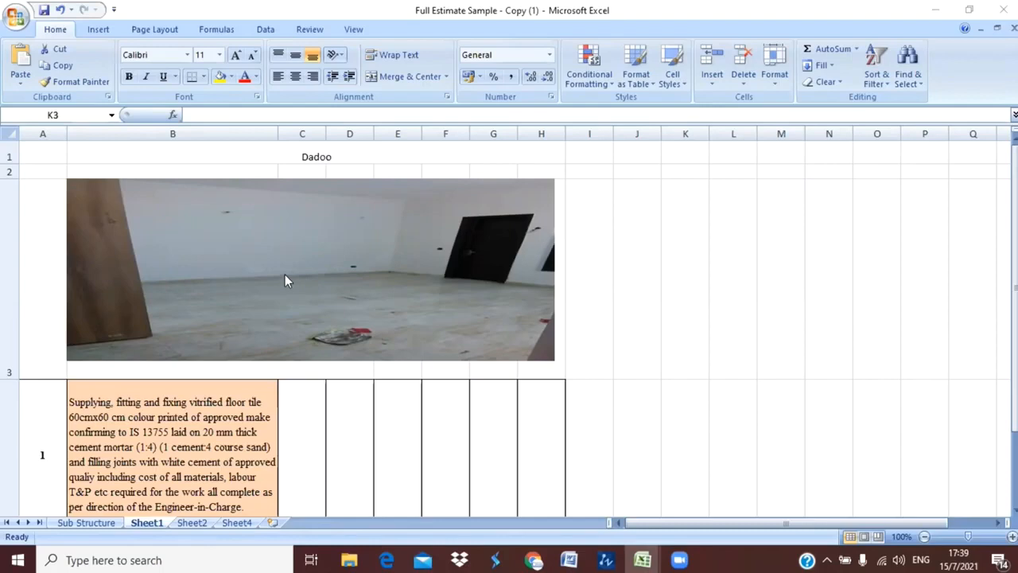
pyautogui.moveTo(385, 267)
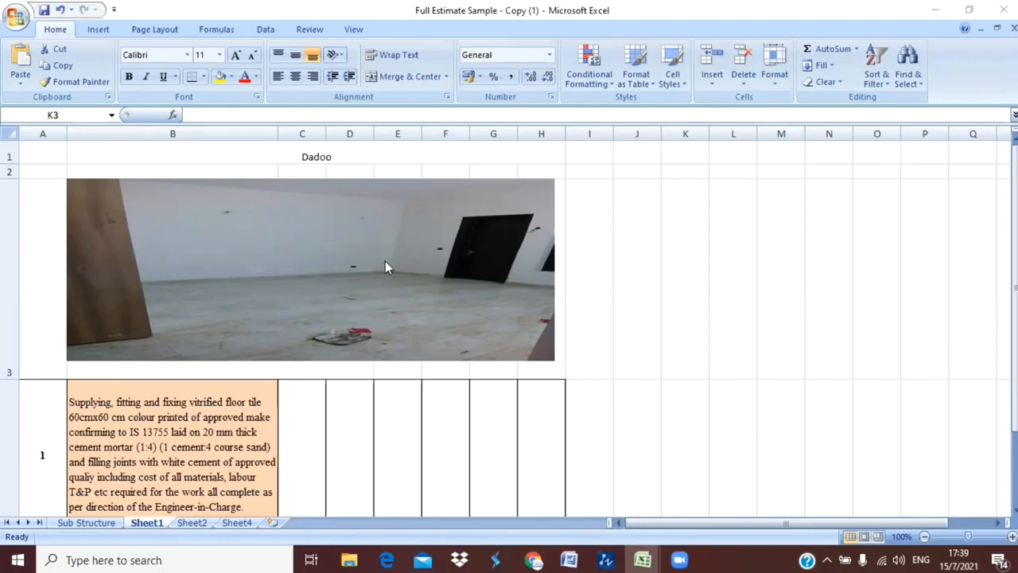
pyautogui.moveTo(311, 206)
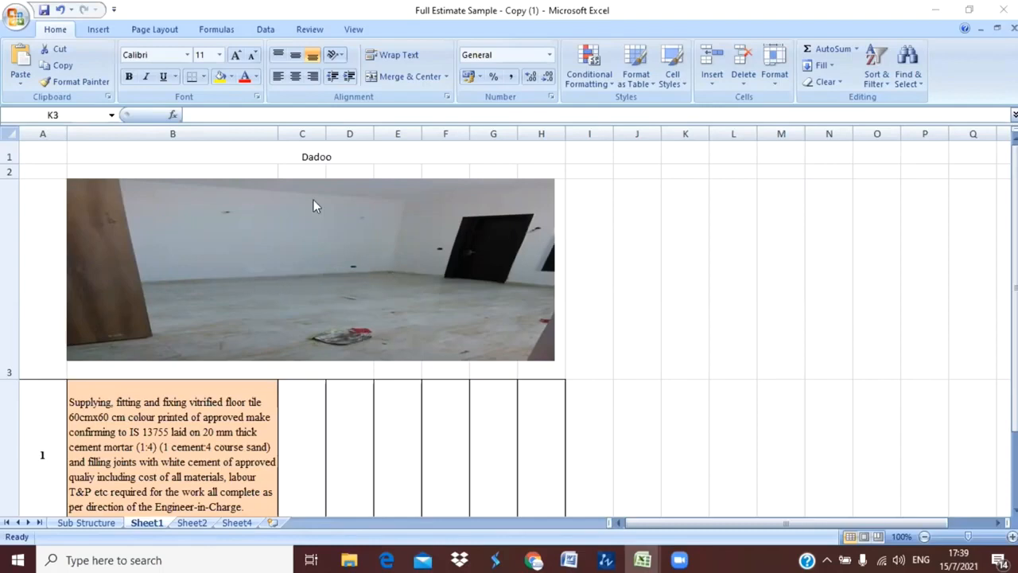
pyautogui.moveTo(353, 352)
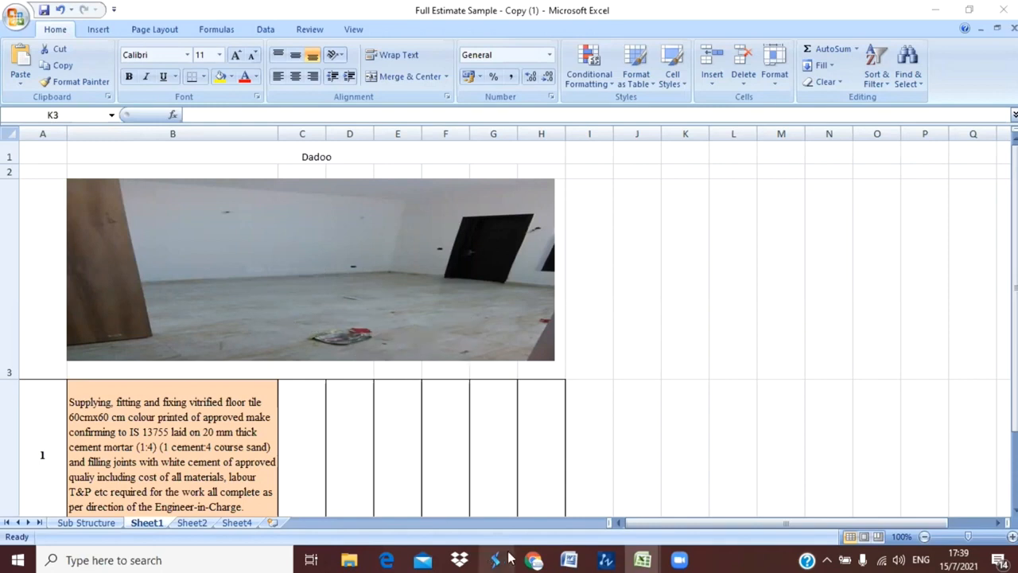
# - Review the Bed room and Toilet rows, confirming the Bed room figure =2*(2+2) gives 8
pyautogui.click(535, 560)
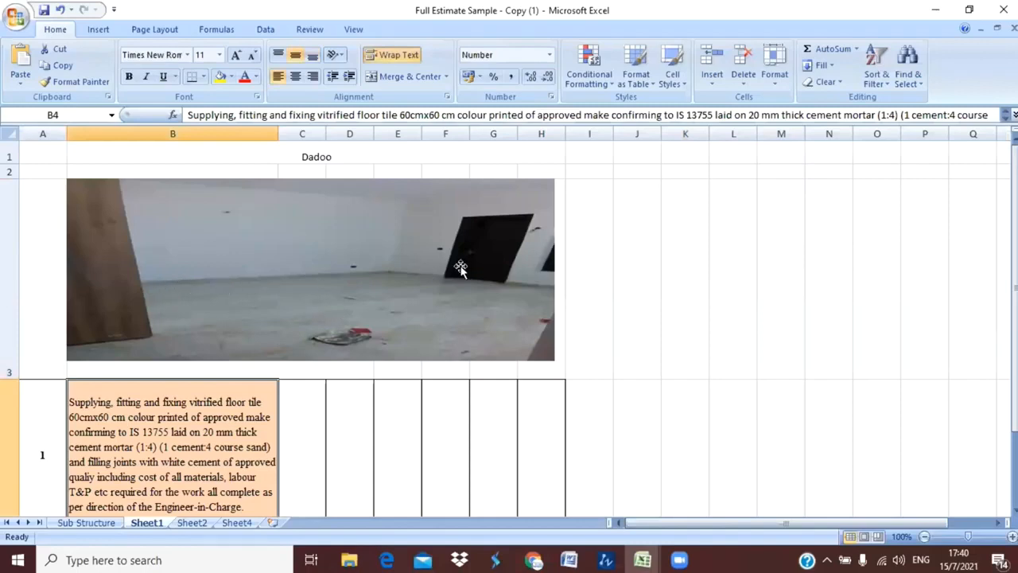
pyautogui.moveTo(194, 285)
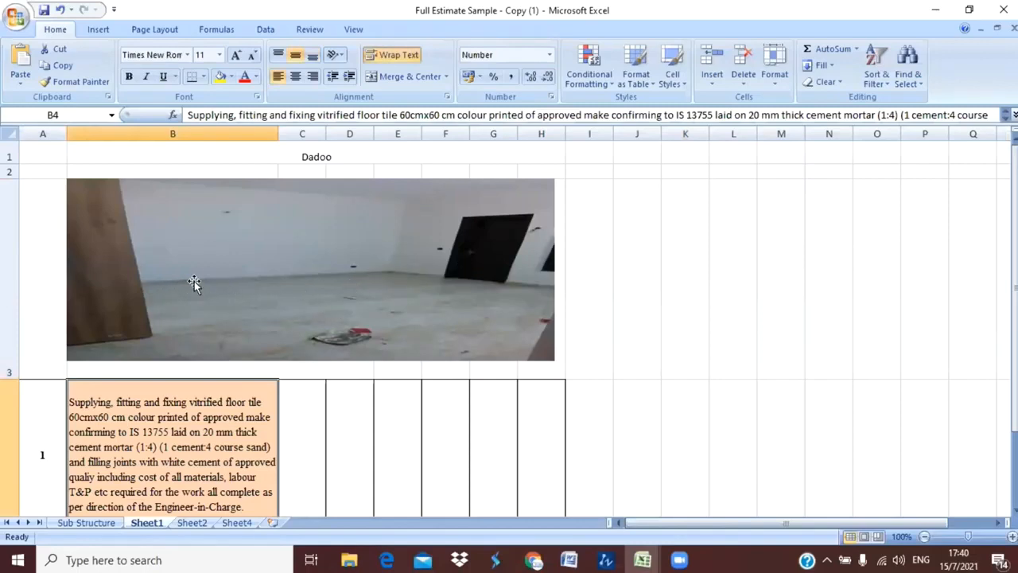
pyautogui.moveTo(289, 277)
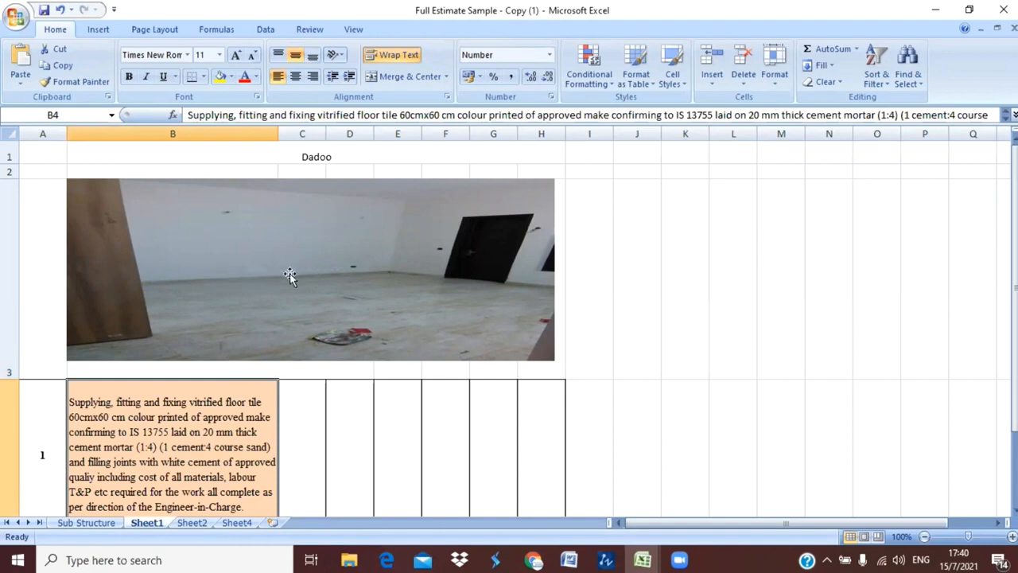
pyautogui.scroll(-3)
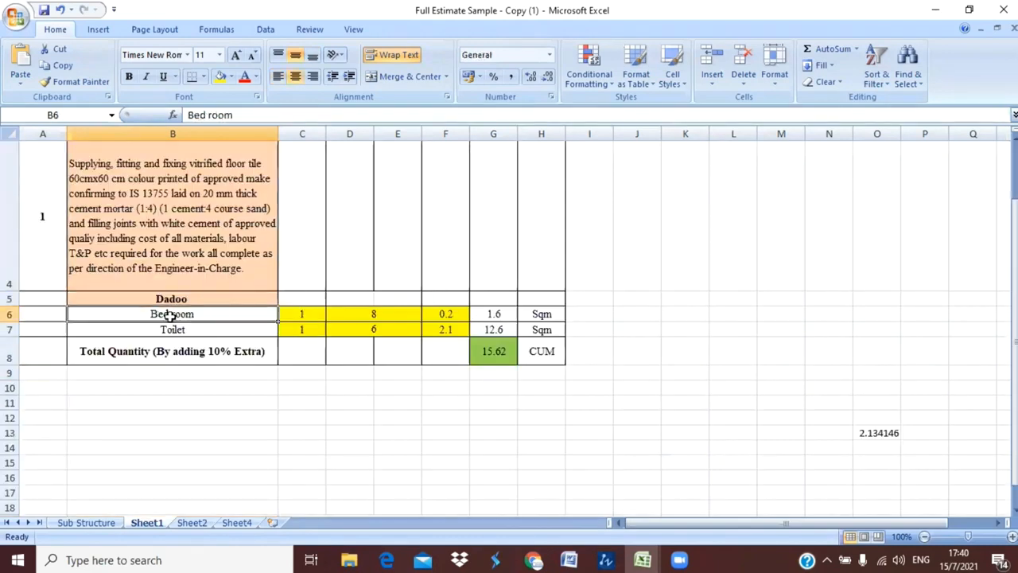
pyautogui.click(172, 330)
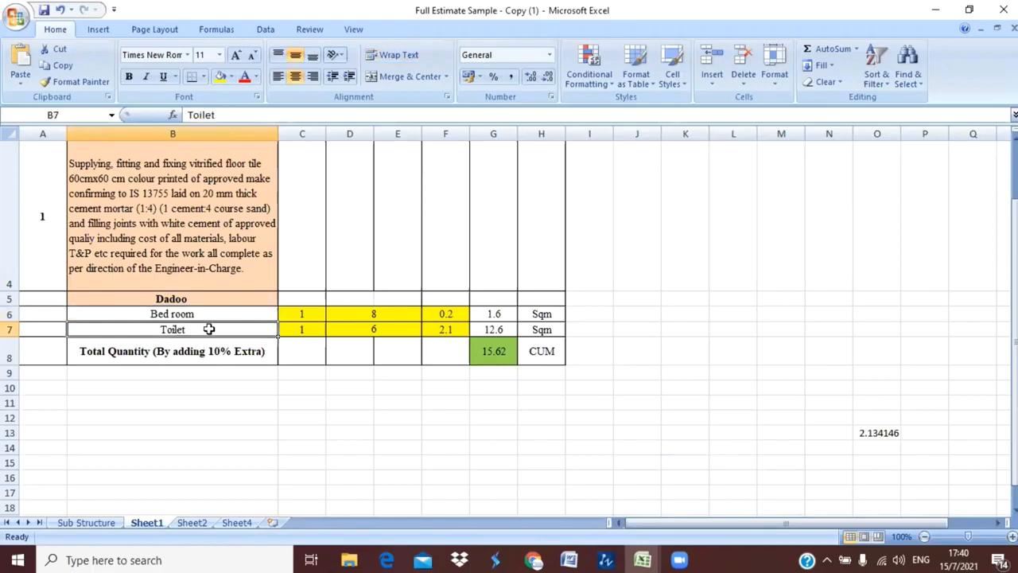
pyautogui.click(172, 314)
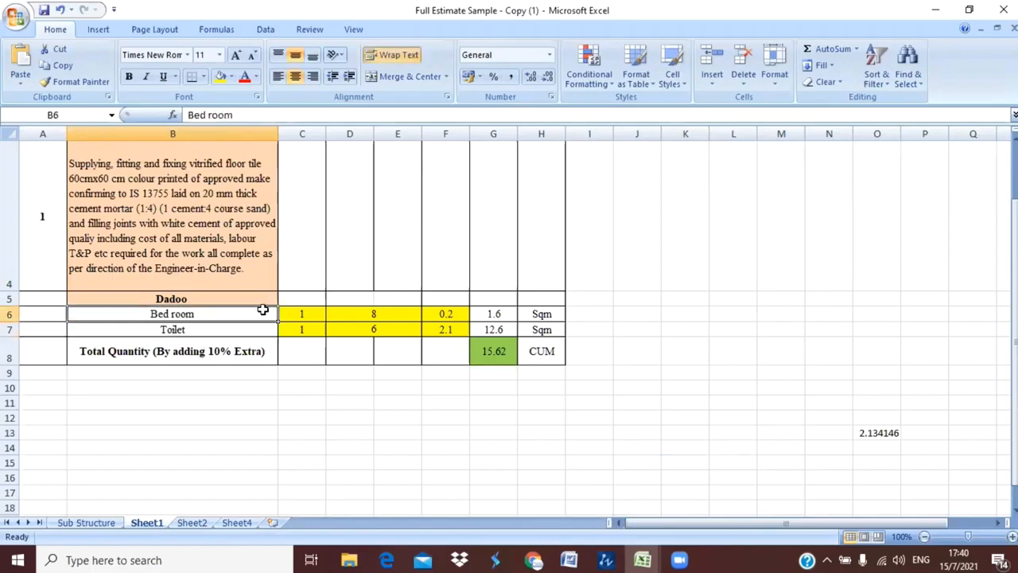
pyautogui.click(302, 313)
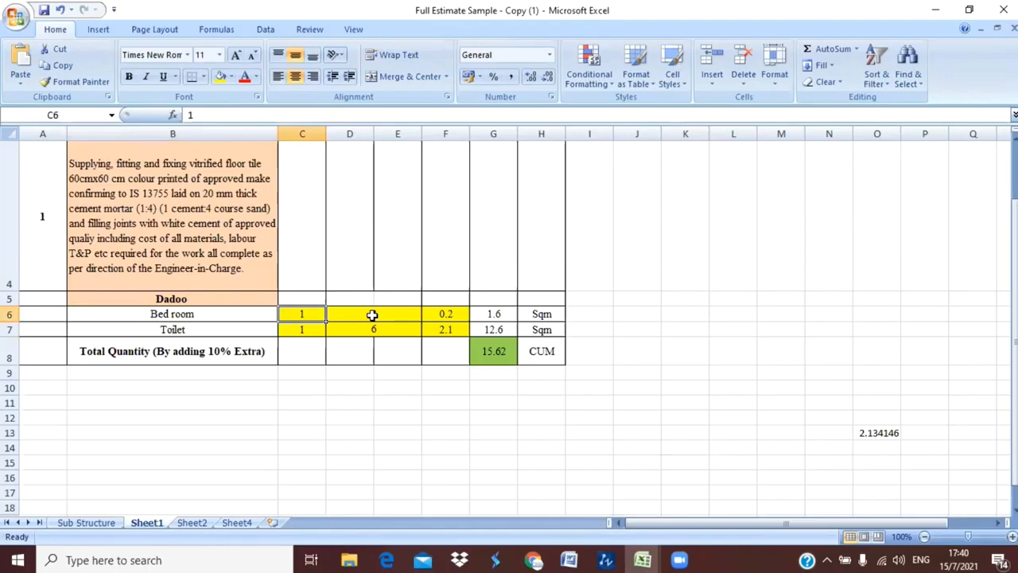
pyautogui.write('=2*(2+2)')
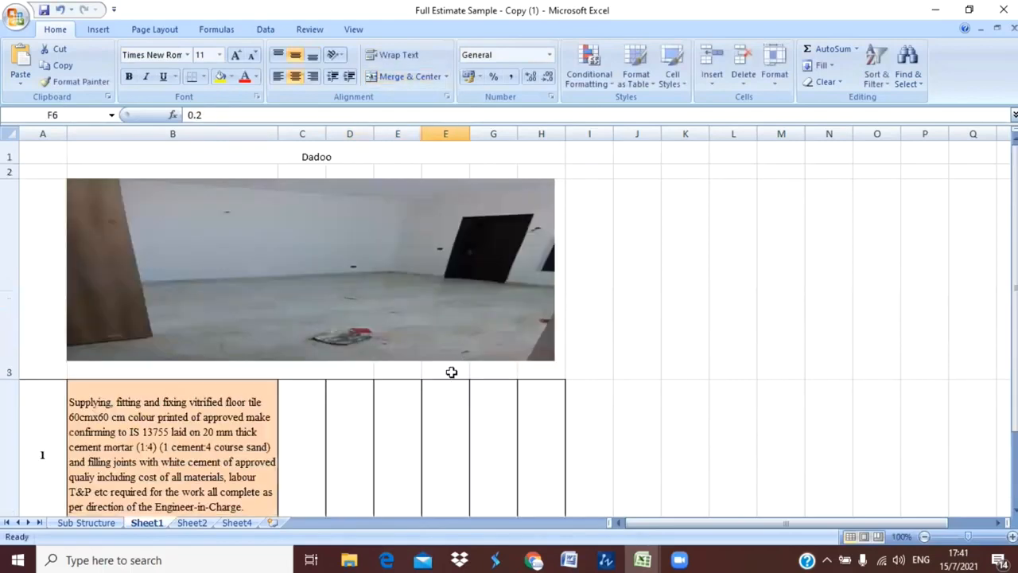
pyautogui.scroll(-3)
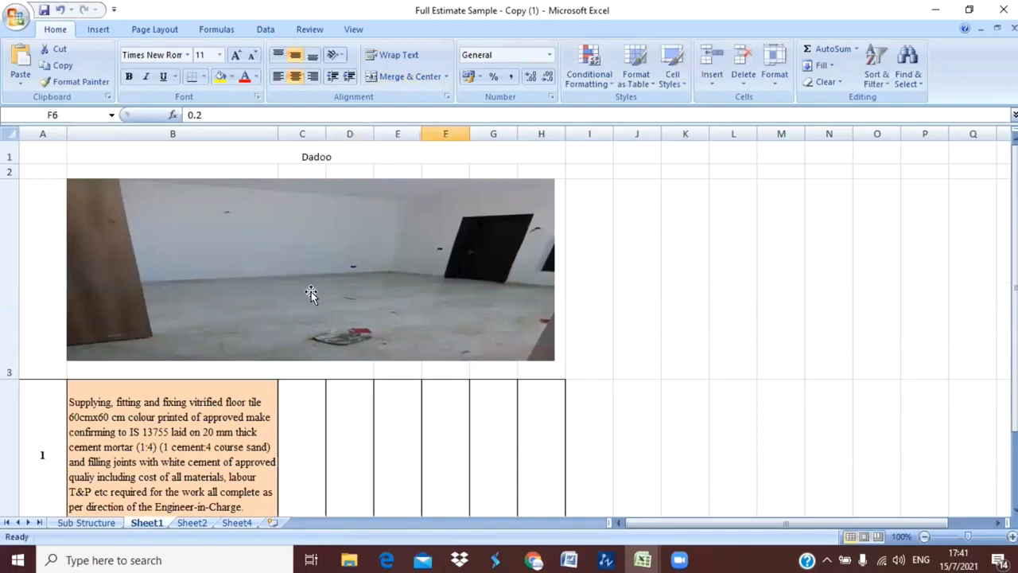
pyautogui.moveTo(385, 284)
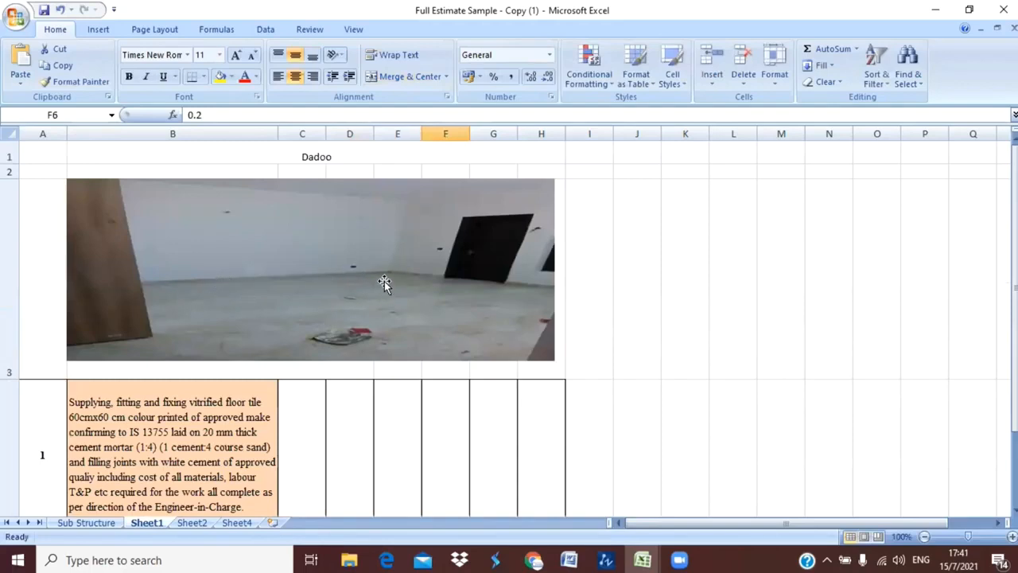
pyautogui.moveTo(353, 279)
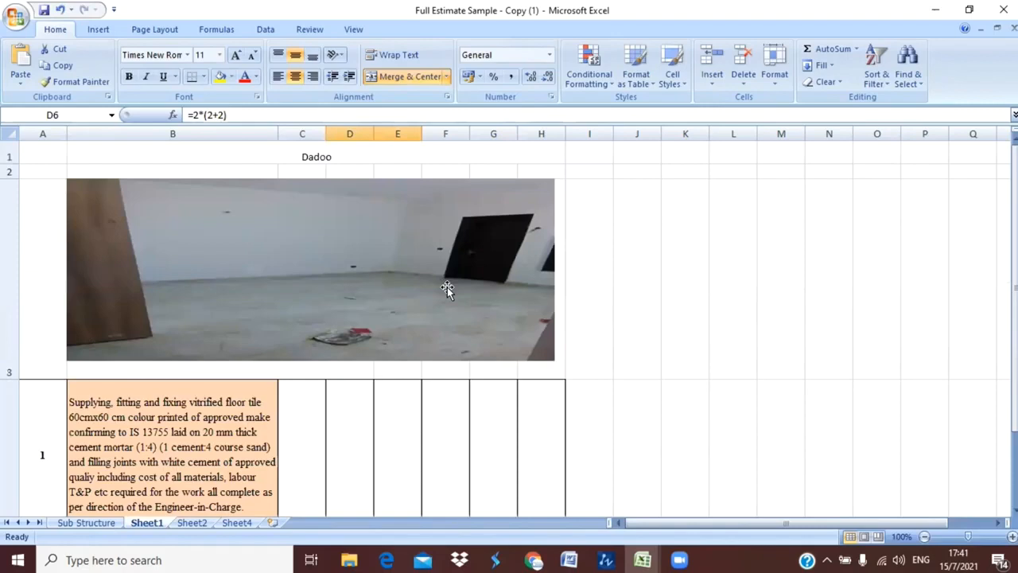
pyautogui.moveTo(144, 296)
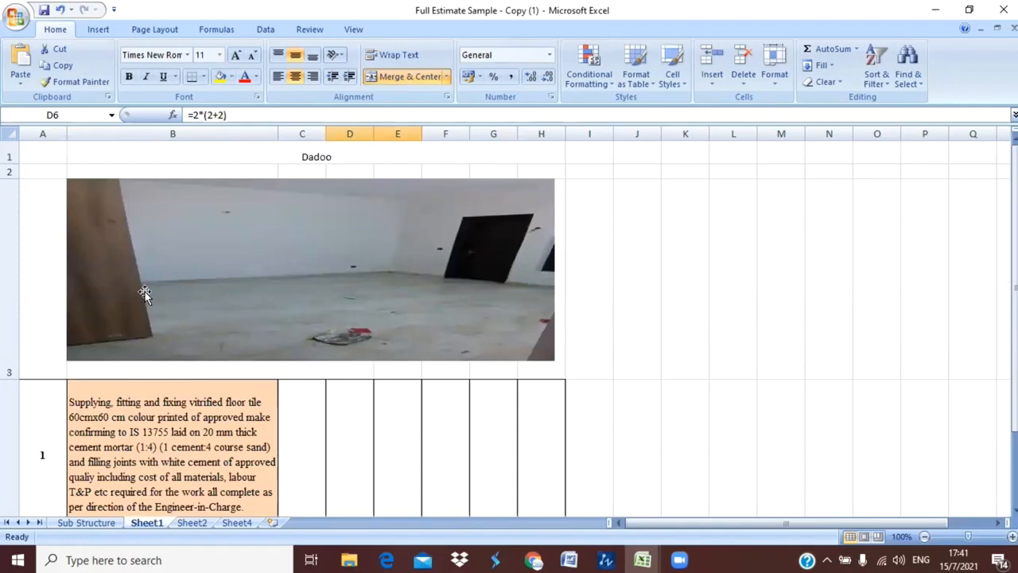
pyautogui.moveTo(294, 299)
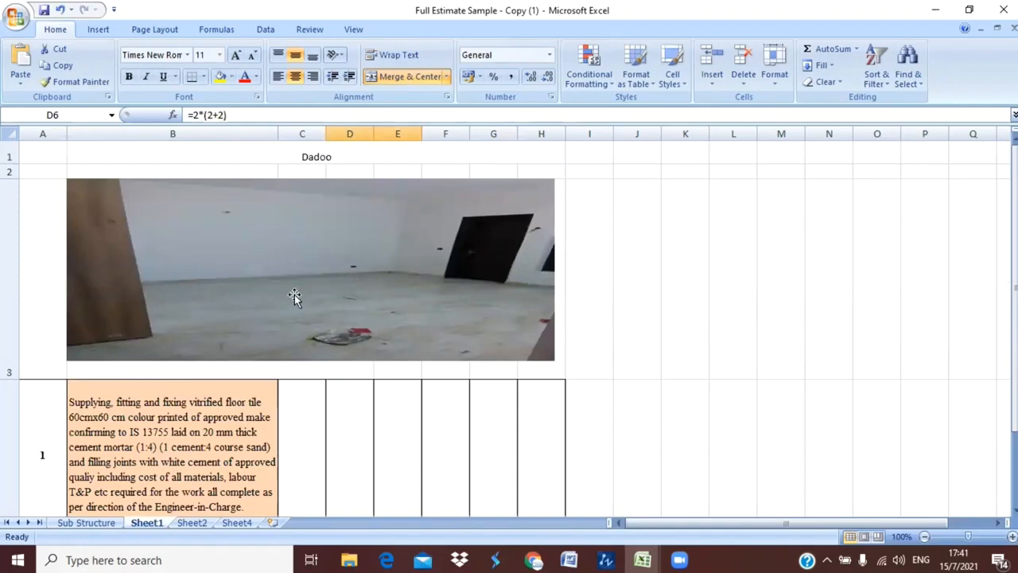
pyautogui.moveTo(328, 312)
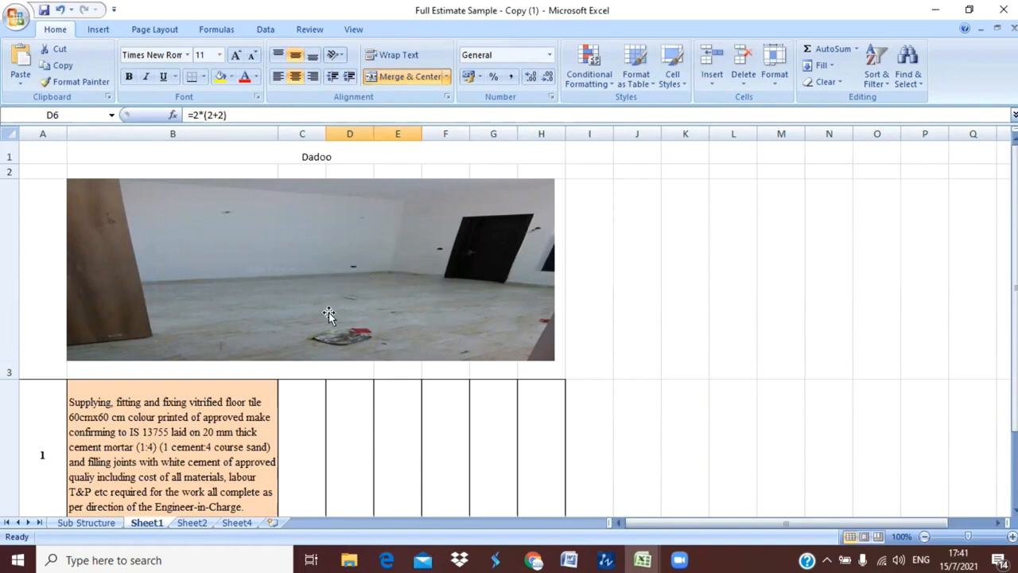
pyautogui.moveTo(315, 341)
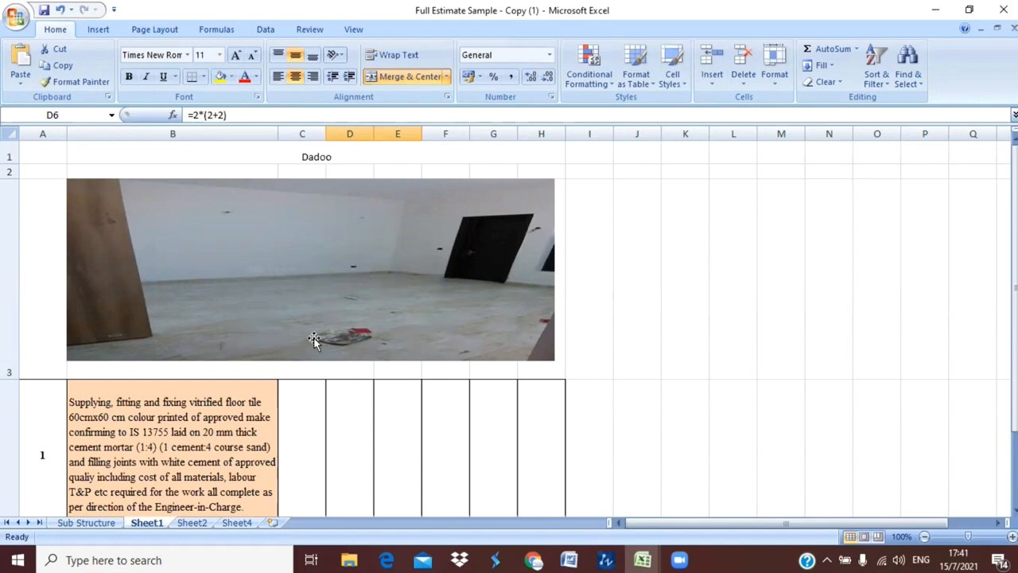
pyautogui.moveTo(369, 299)
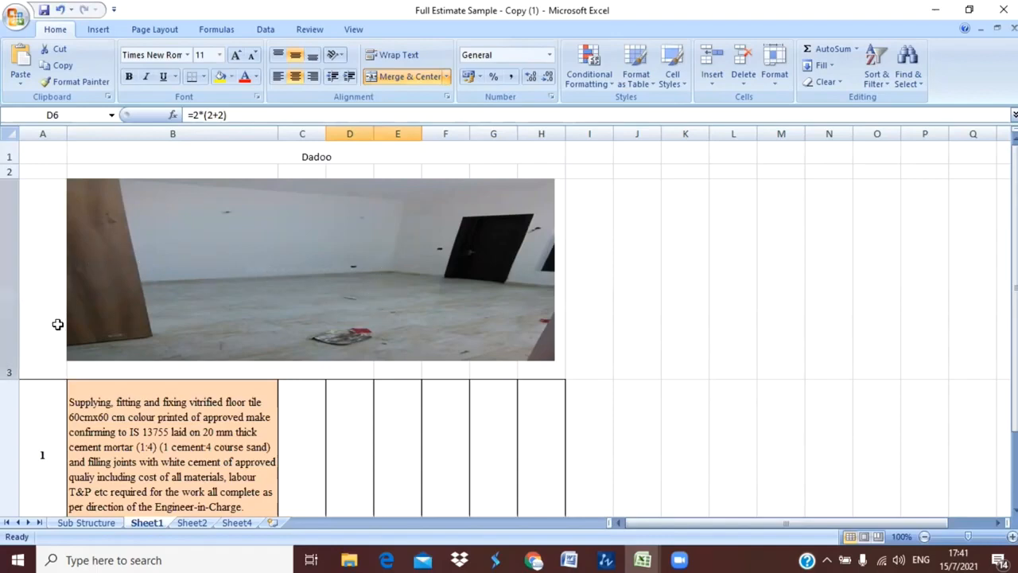
pyautogui.moveTo(347, 280)
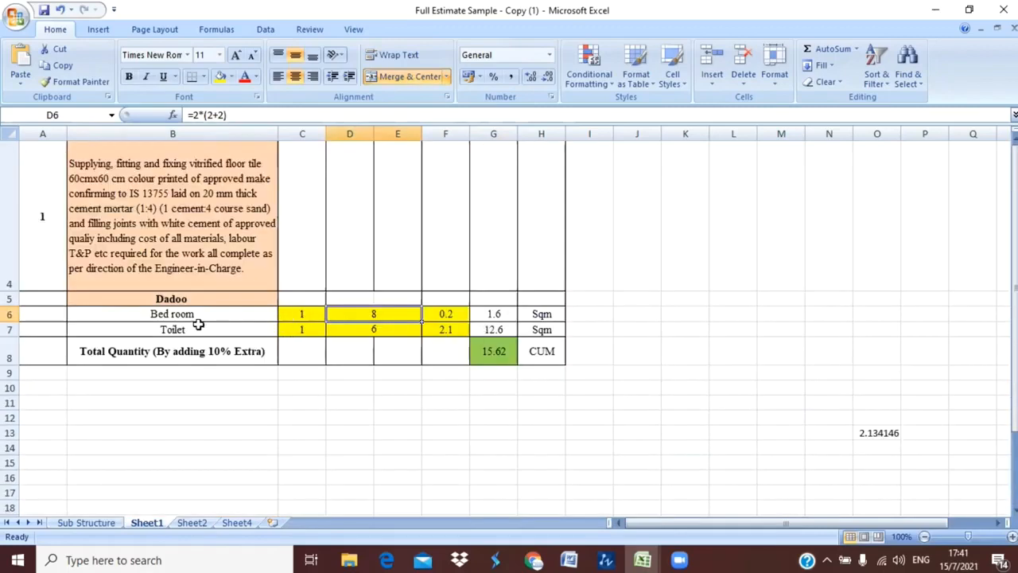
# - Review the Toilet row values 1, 6 and 2.1, with the perimeter as =2*(1.5+1.5)
pyautogui.click(172, 329)
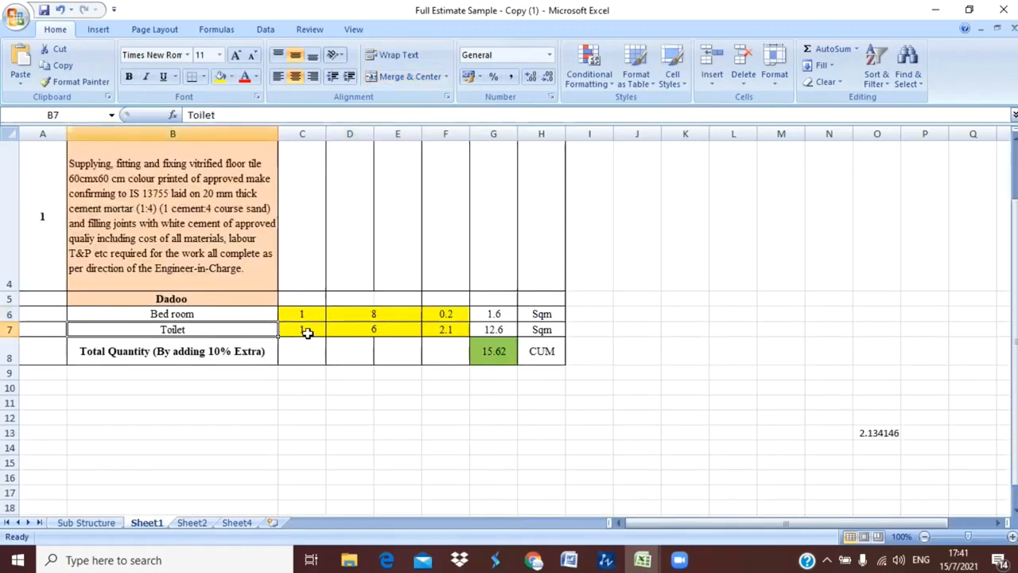
pyautogui.click(302, 329)
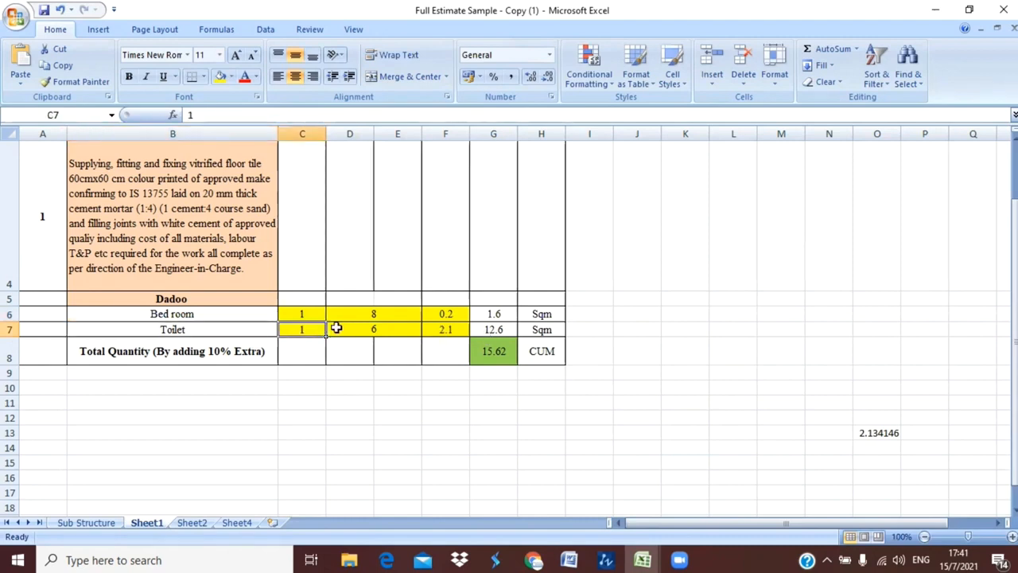
pyautogui.click(445, 329)
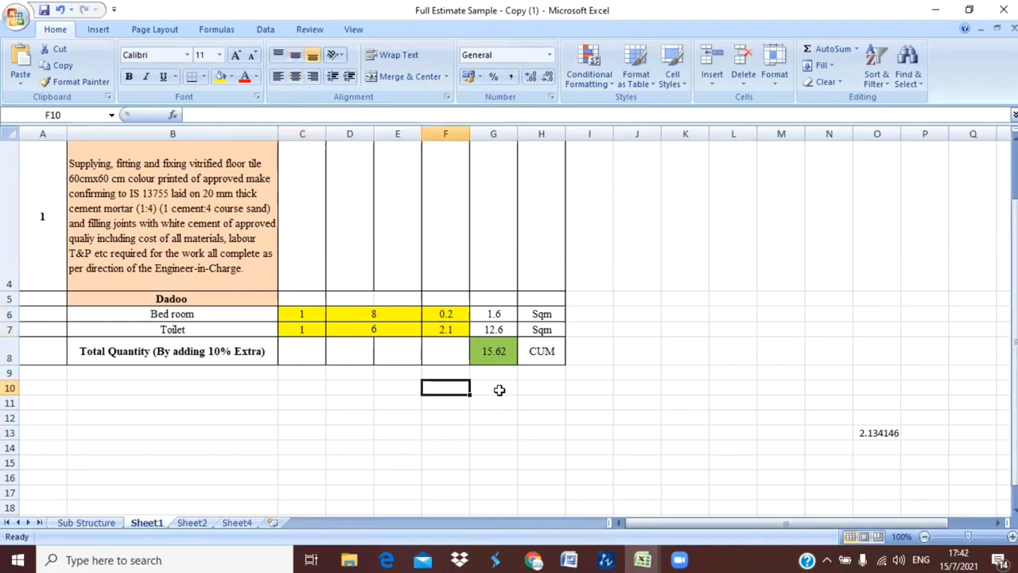
pyautogui.click(494, 388)
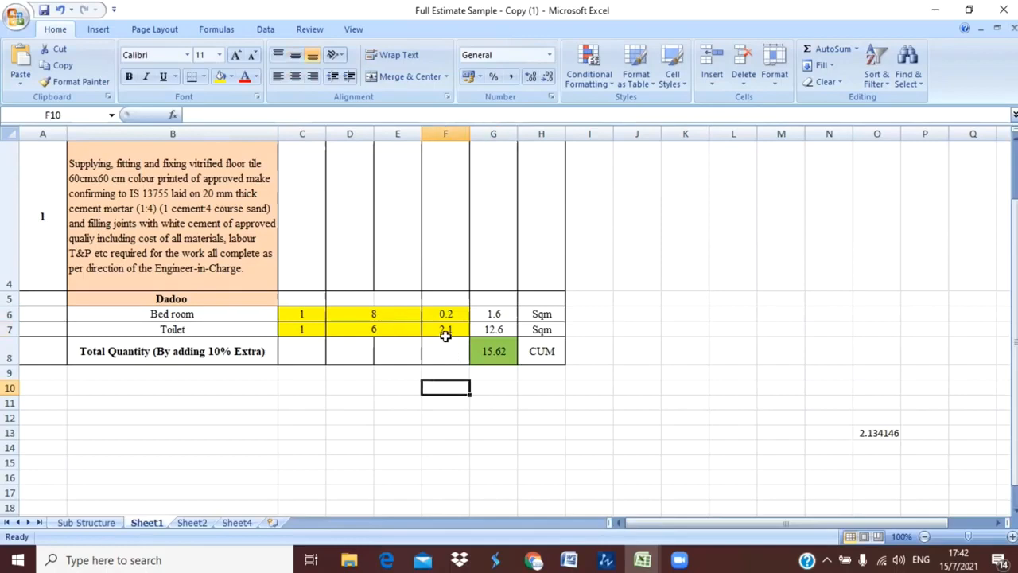
pyautogui.click(446, 329)
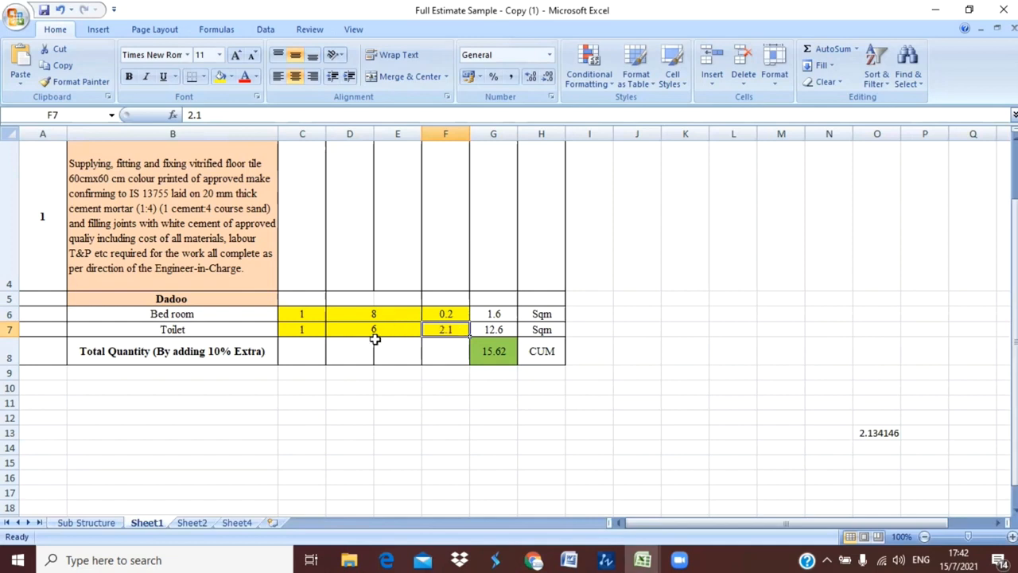
pyautogui.click(172, 330)
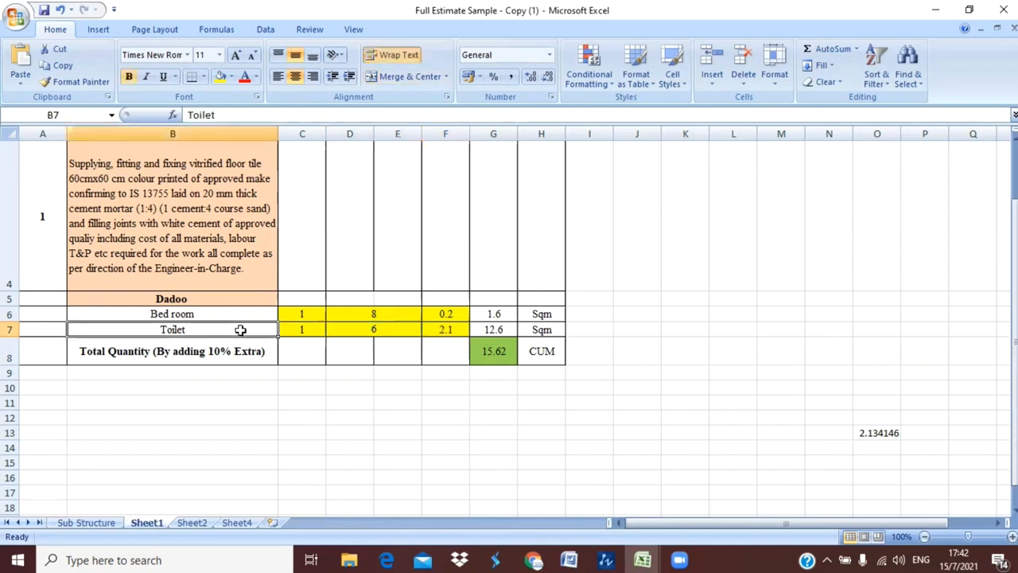
pyautogui.click(445, 330)
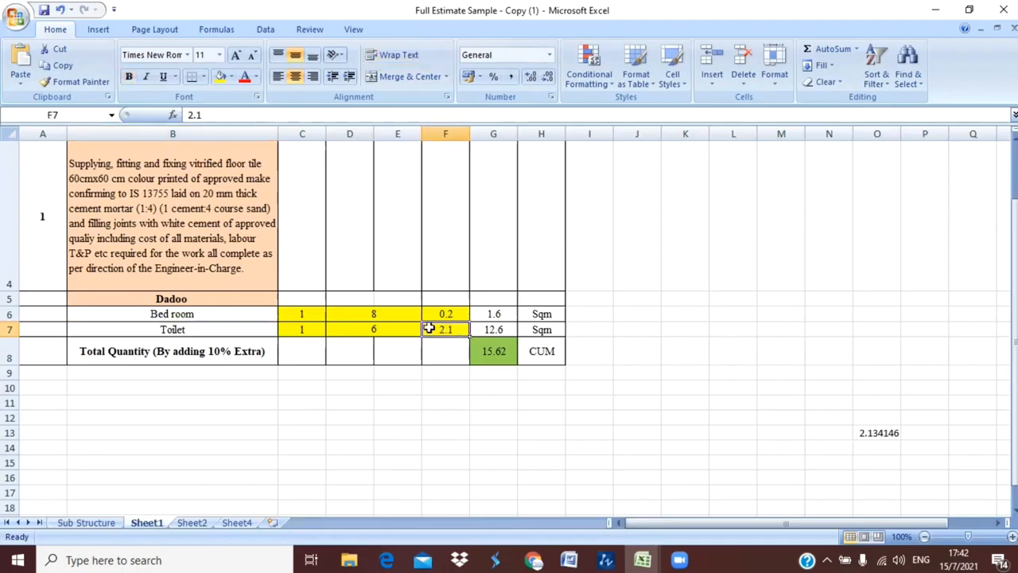
pyautogui.moveTo(464, 328)
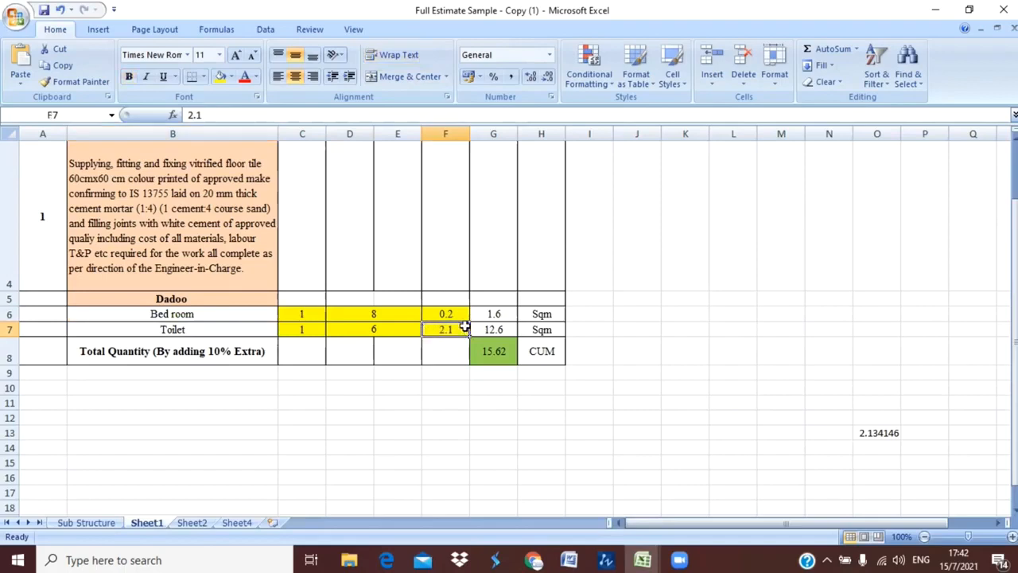
pyautogui.write('=2*(1.5+1.5)')
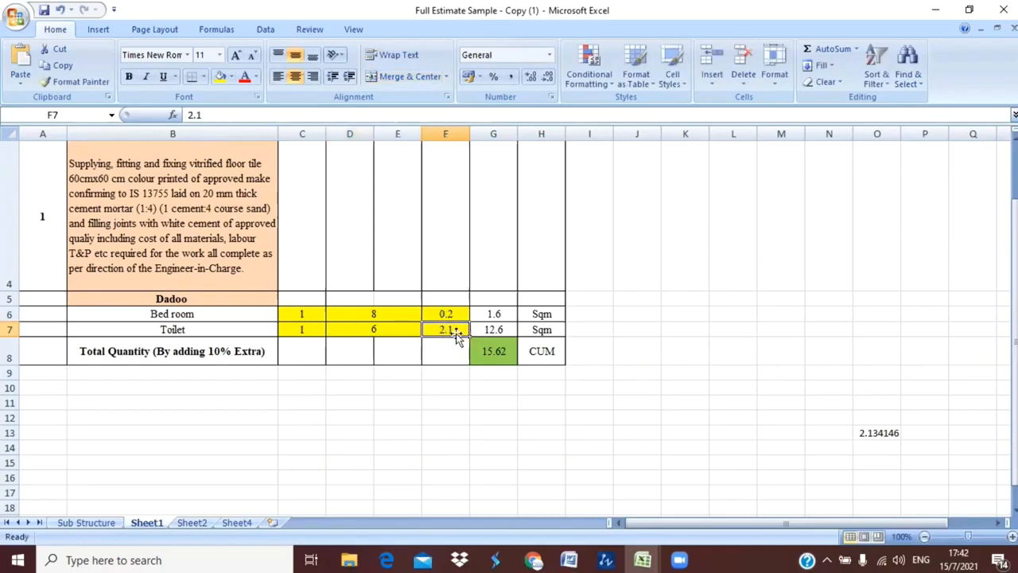
pyautogui.moveTo(460, 329)
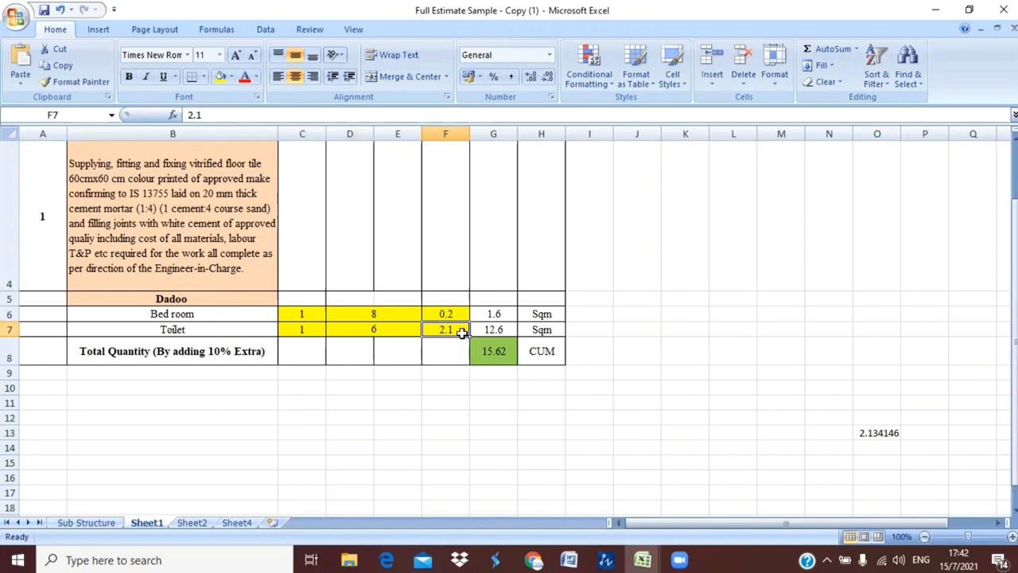
# - Confirm the Toilet quantity 12.6 comes from =C7*D7*F7
pyautogui.doubleClick(493, 330)
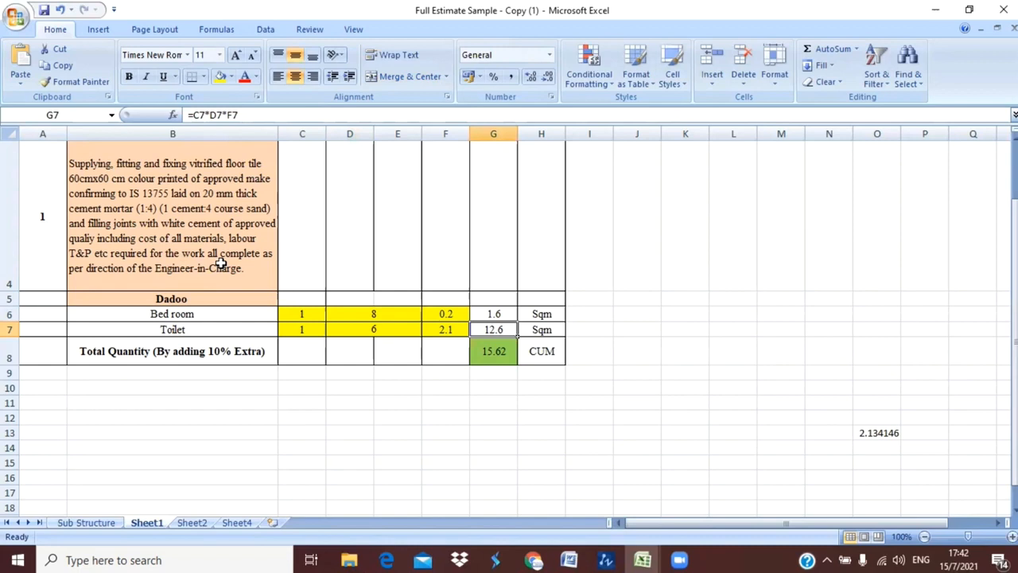
pyautogui.moveTo(576, 349)
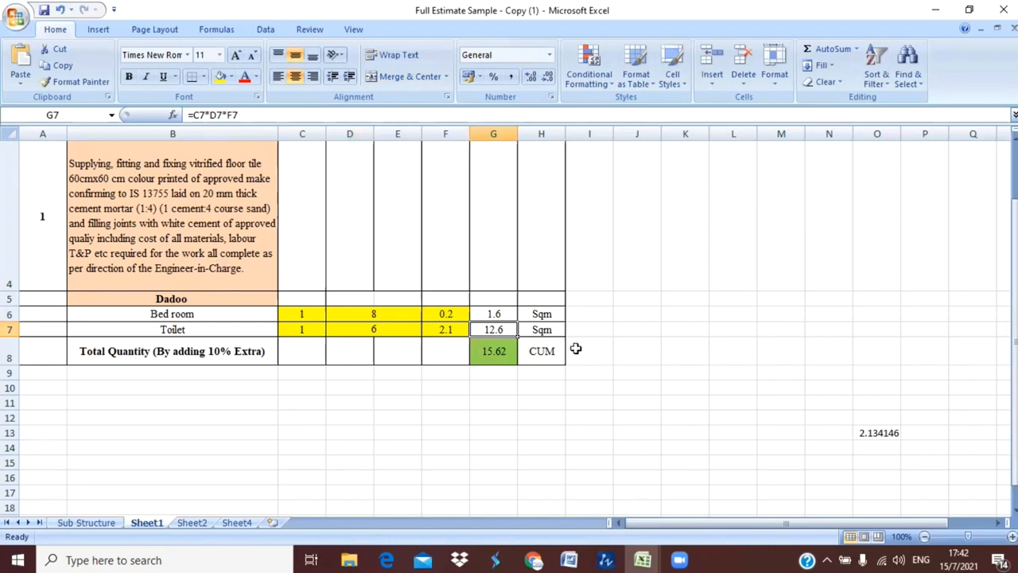
# - Fill the Sqm unit from H7 down to H8, replacing CUM on the total row
pyautogui.click(540, 313)
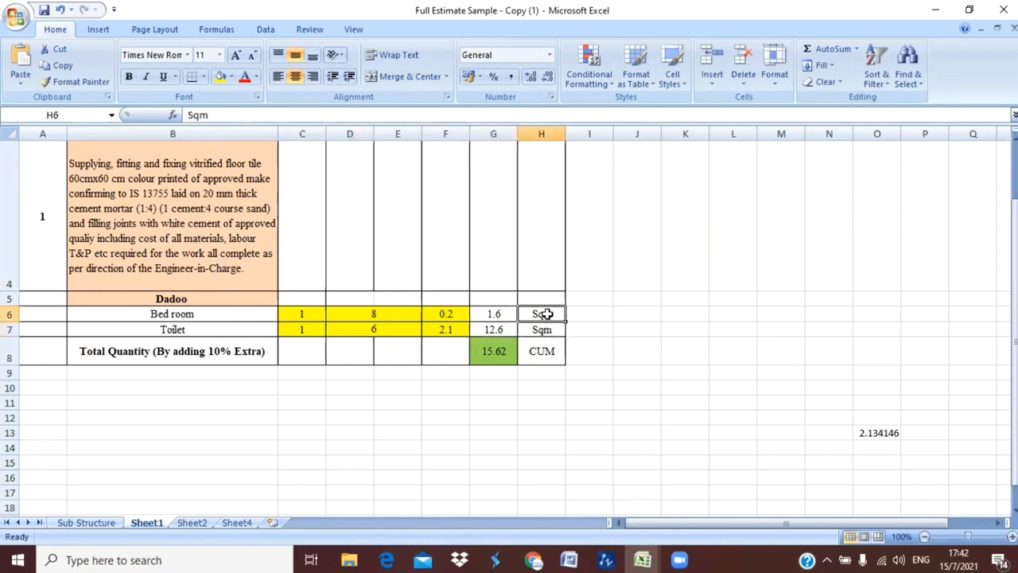
pyautogui.click(541, 329)
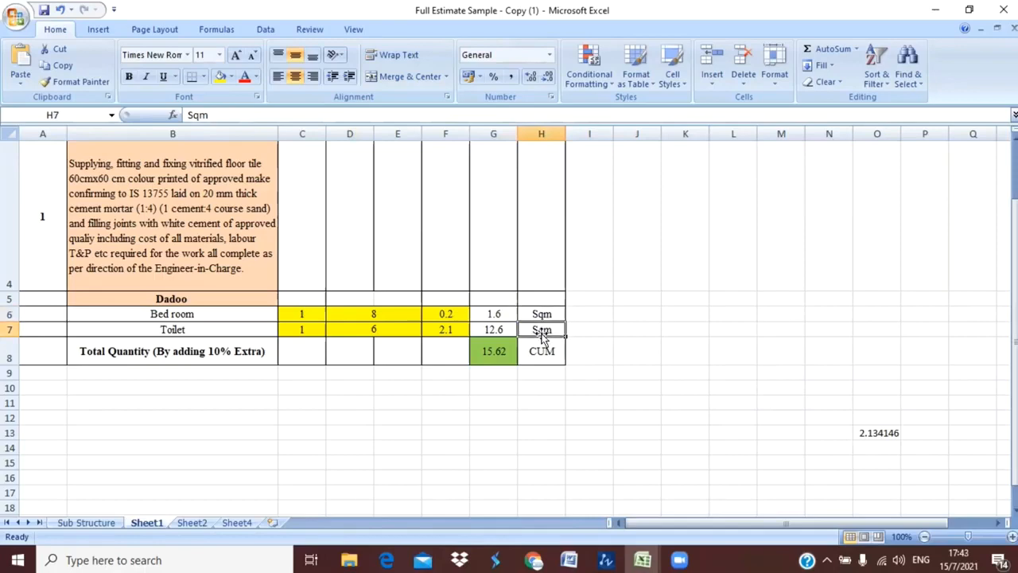
pyautogui.click(541, 352)
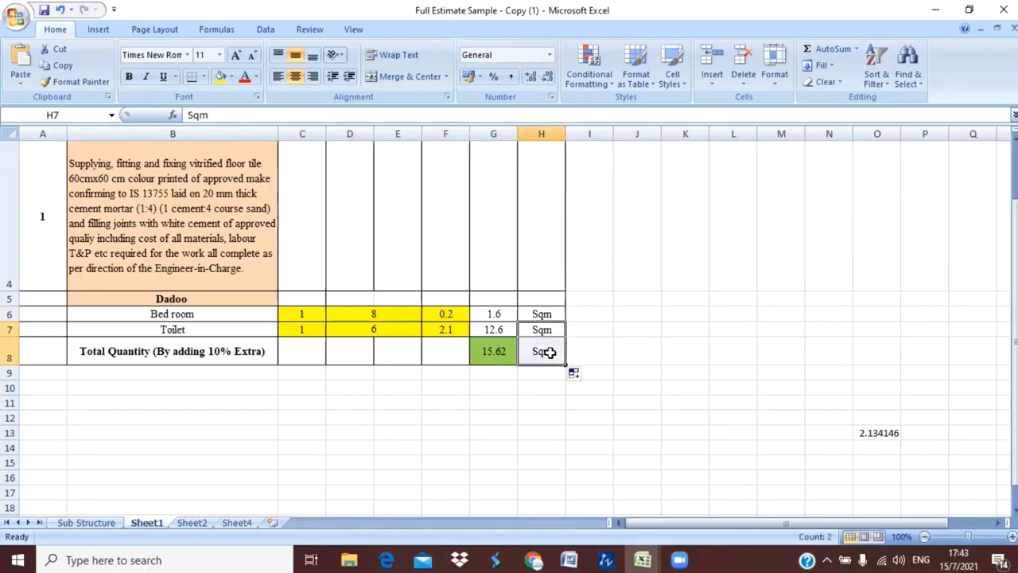
pyautogui.click(541, 352)
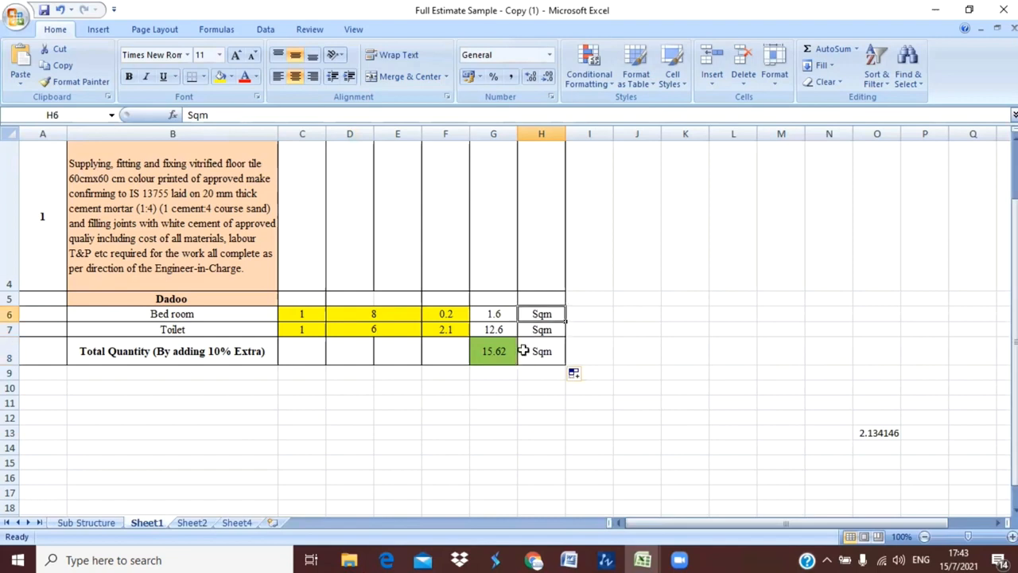
pyautogui.click(397, 417)
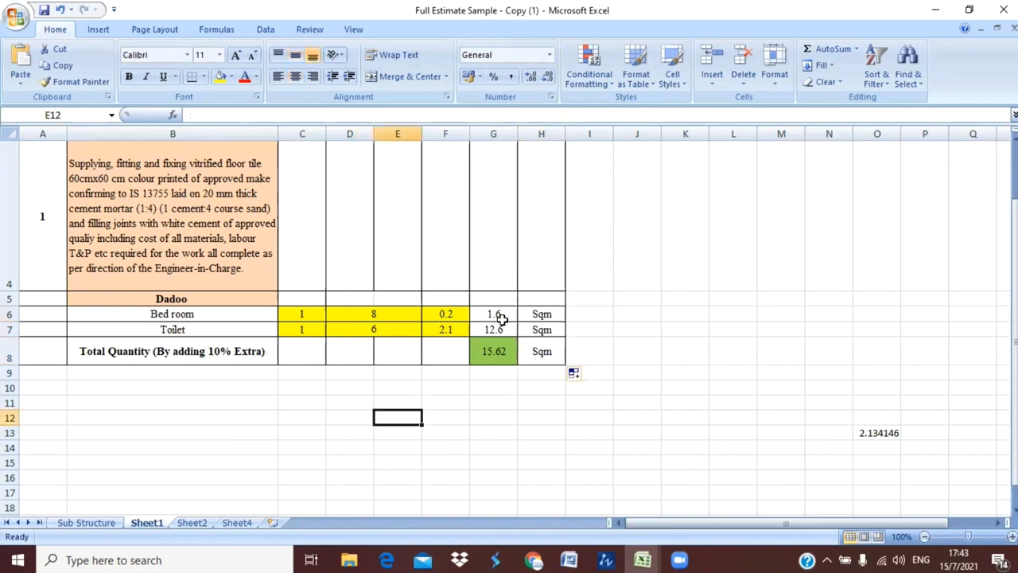
pyautogui.moveTo(404, 381)
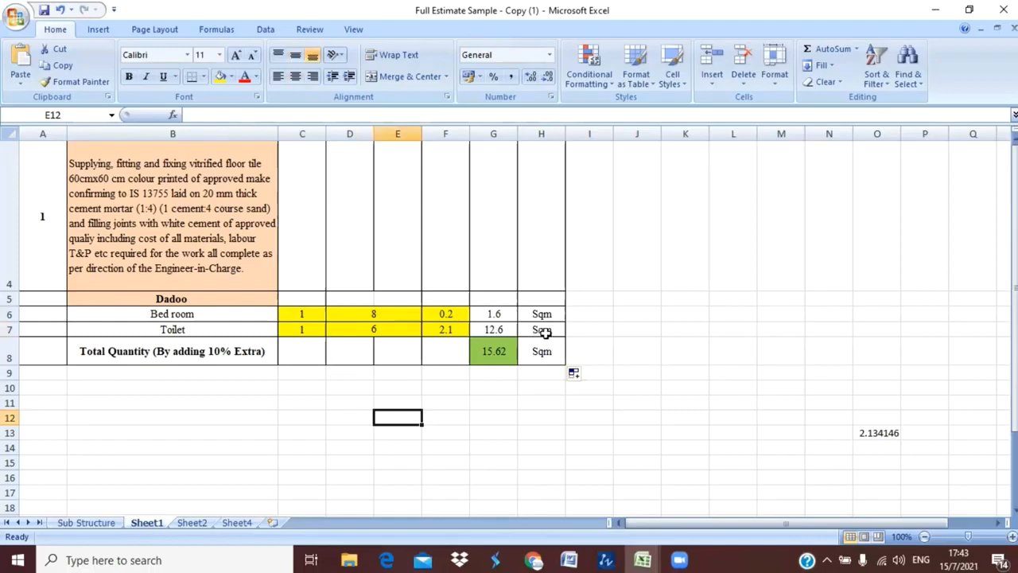
pyautogui.moveTo(555, 308)
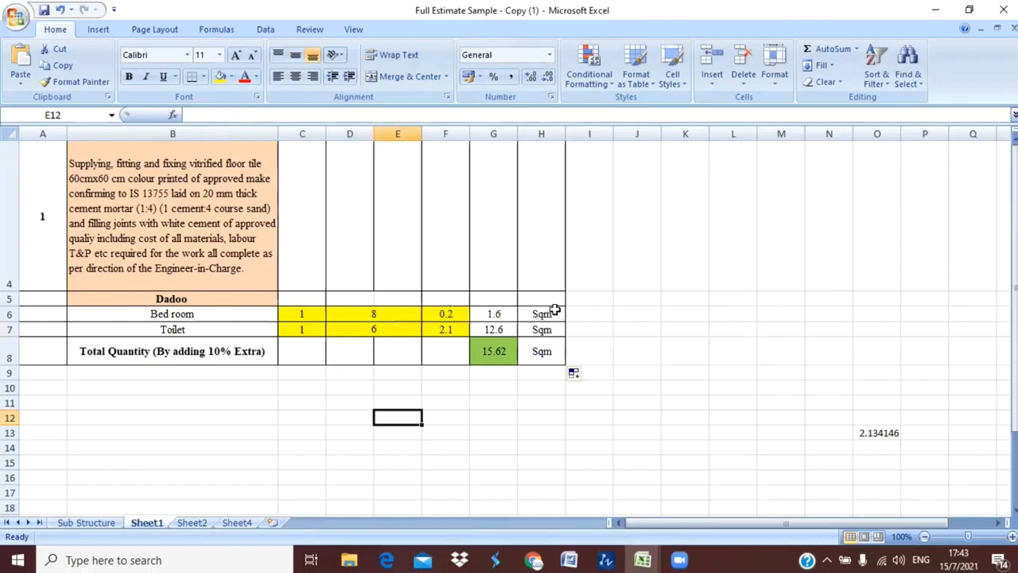
pyautogui.moveTo(518, 319)
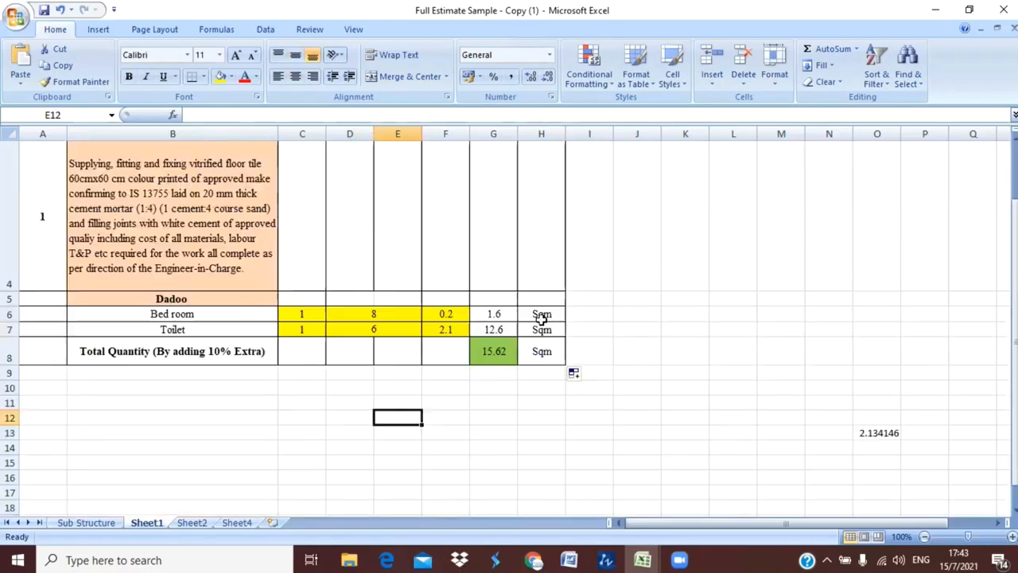
# - Confirm the total quantity 15.62 in G8 comes from =SUM(G6:G7)*1.1, adding 10% extra
pyautogui.doubleClick(493, 352)
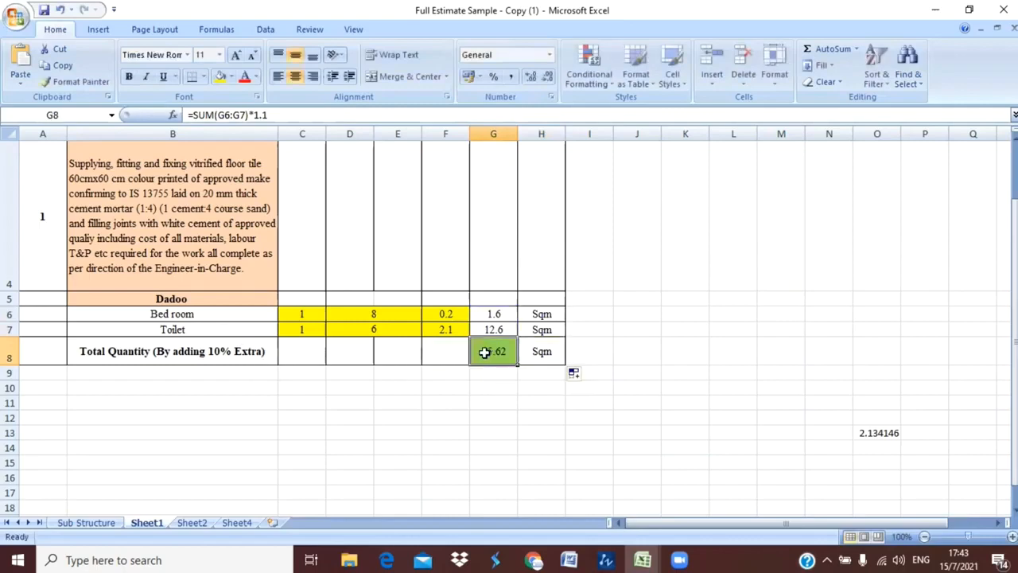
pyautogui.doubleClick(493, 351)
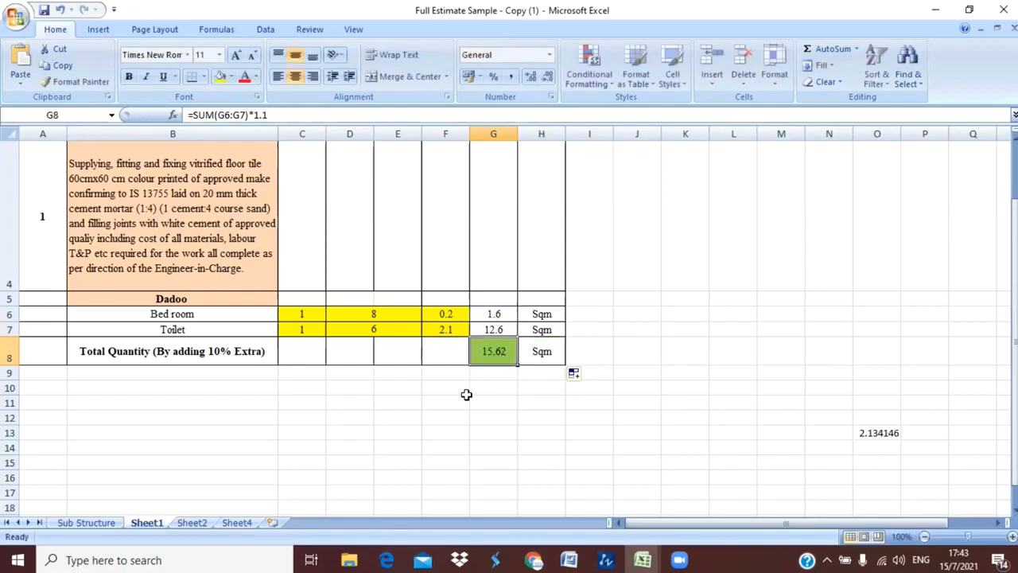
pyautogui.click(446, 401)
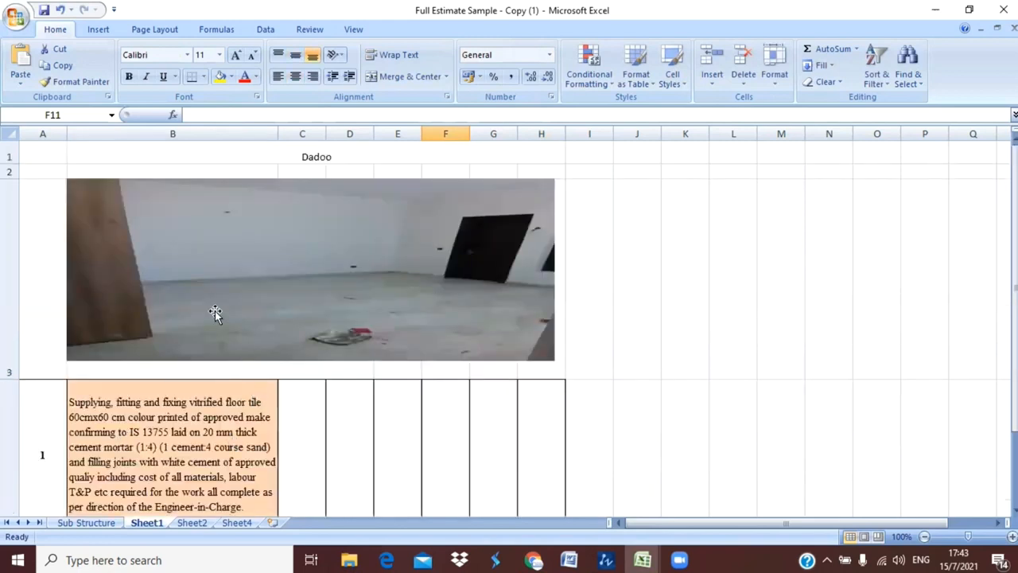
pyautogui.moveTo(360, 278)
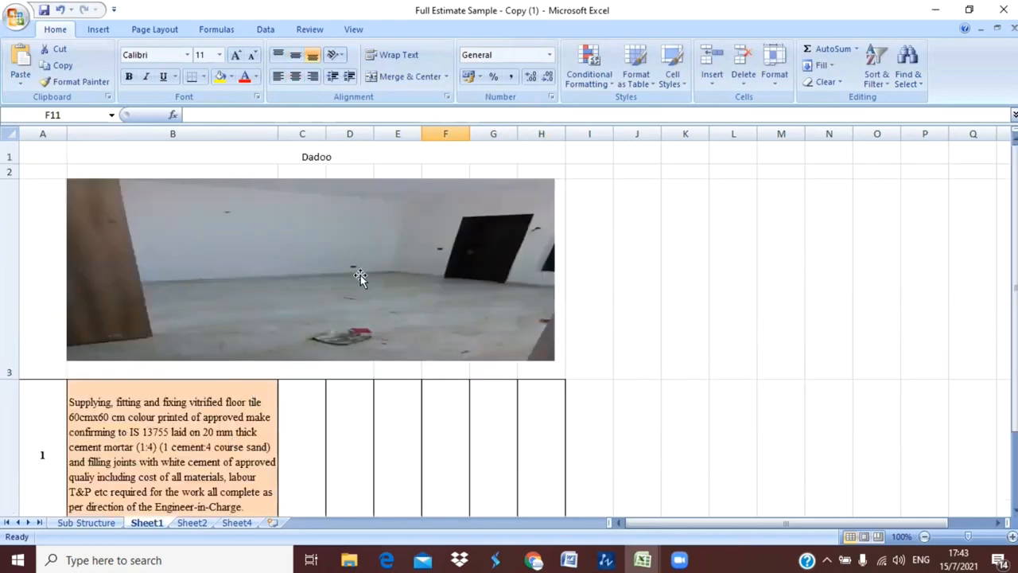
pyautogui.moveTo(205, 308)
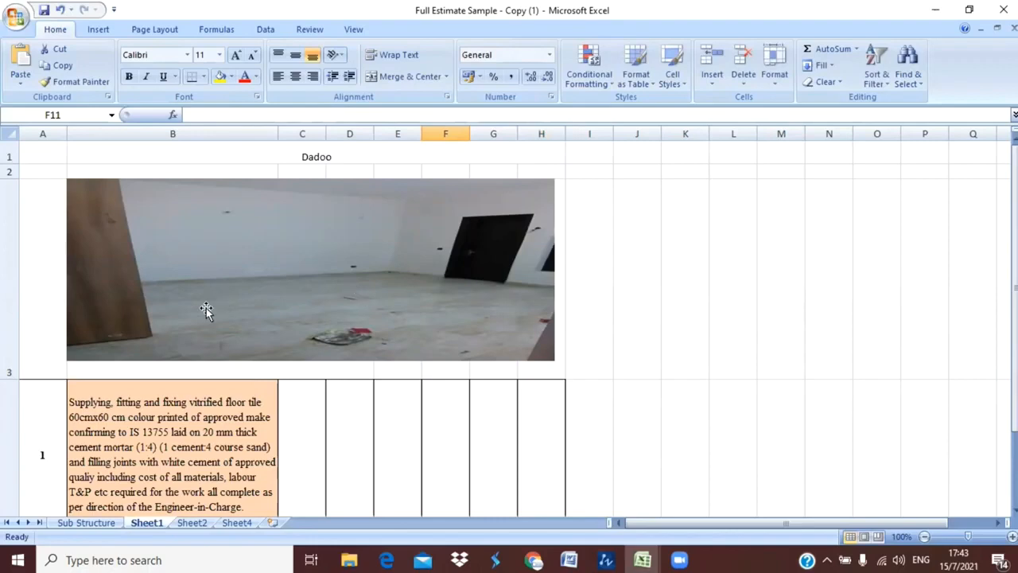
pyautogui.moveTo(340, 293)
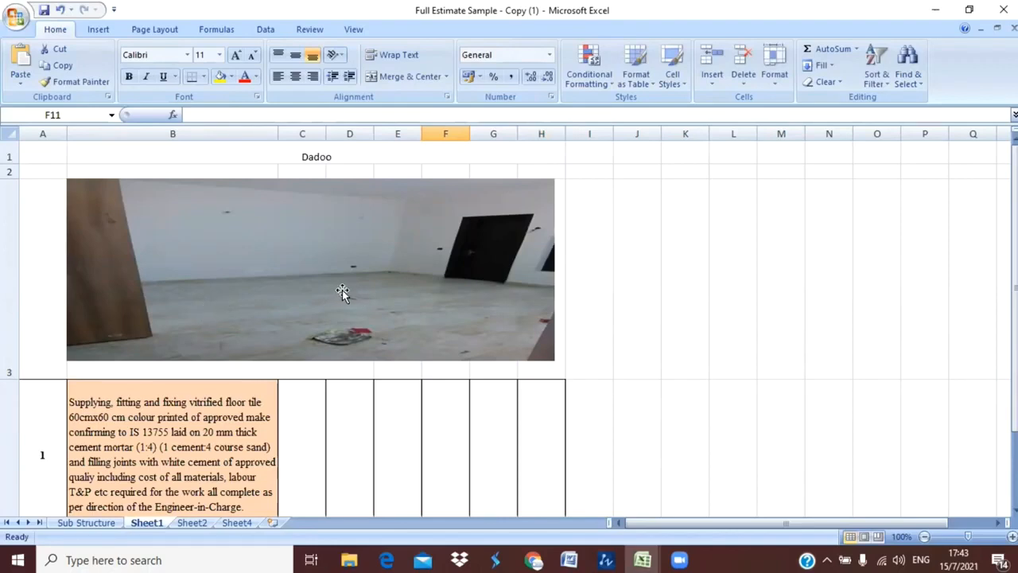
pyautogui.moveTo(353, 280)
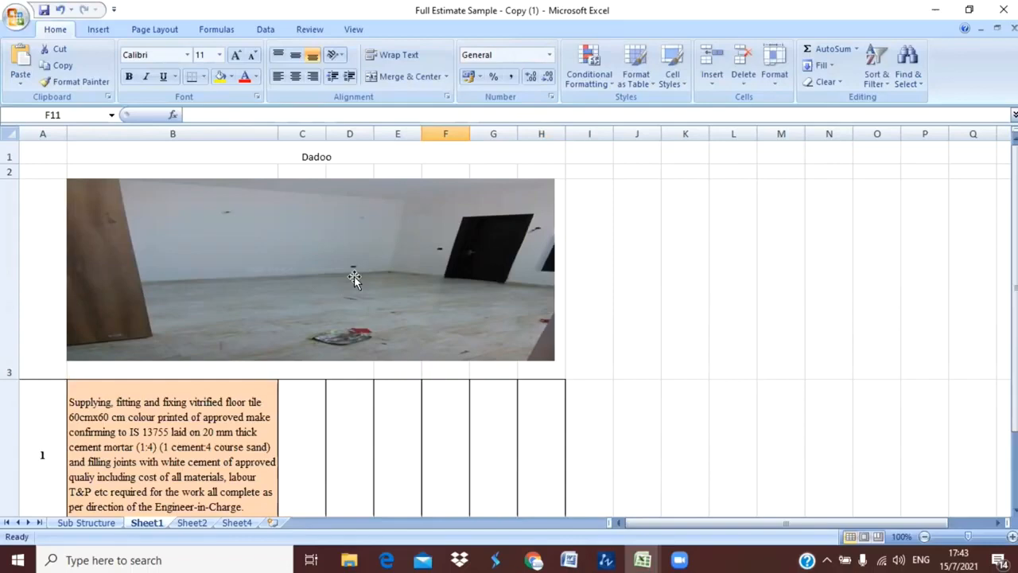
pyautogui.moveTo(350, 286)
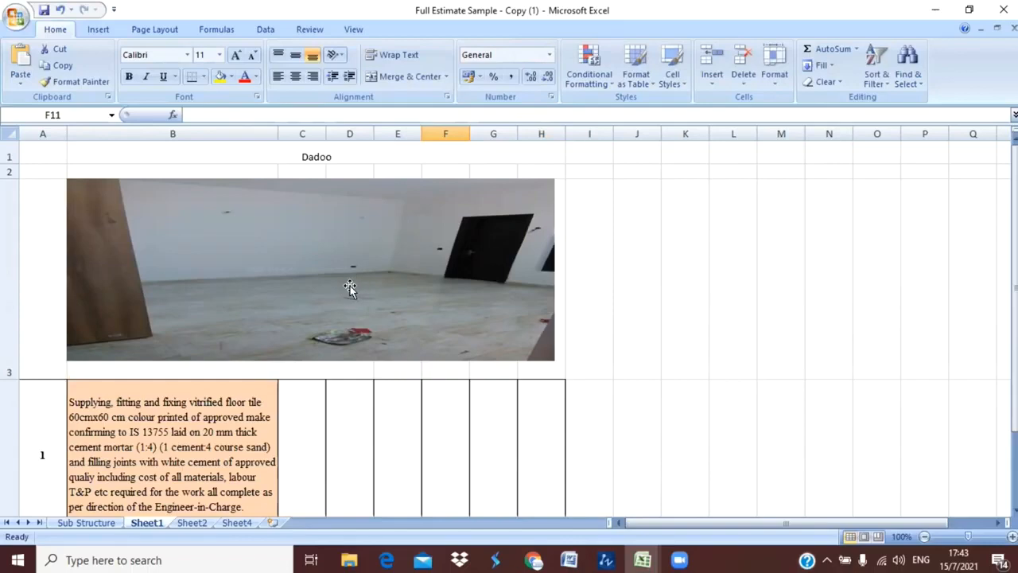
pyautogui.moveTo(169, 290)
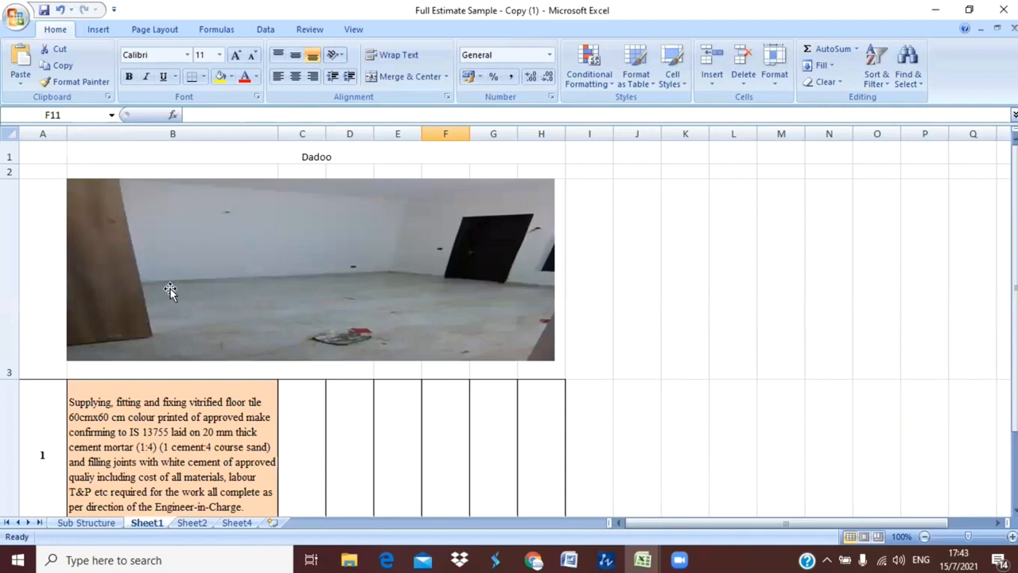
pyautogui.moveTo(404, 303)
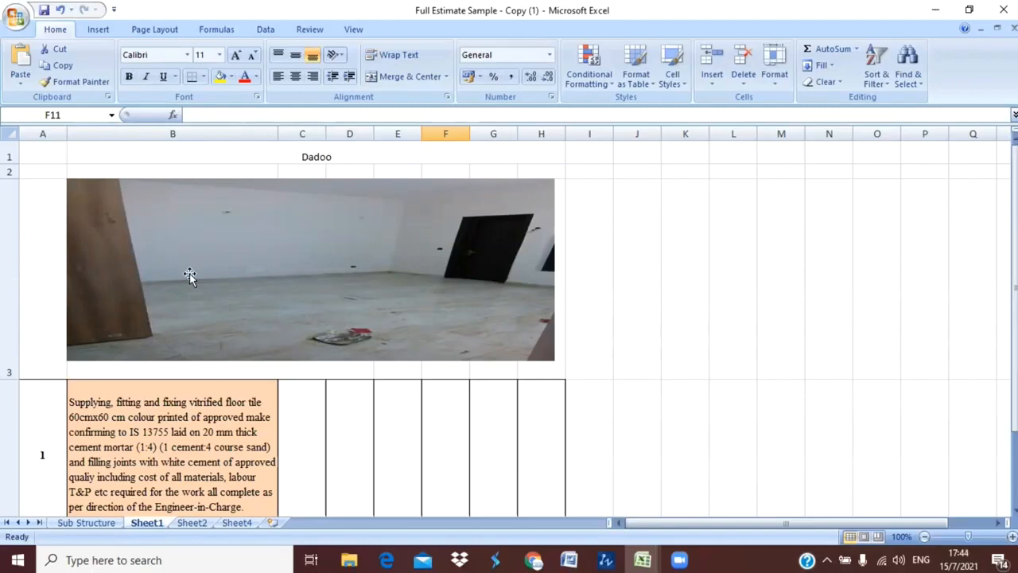
pyautogui.moveTo(337, 321)
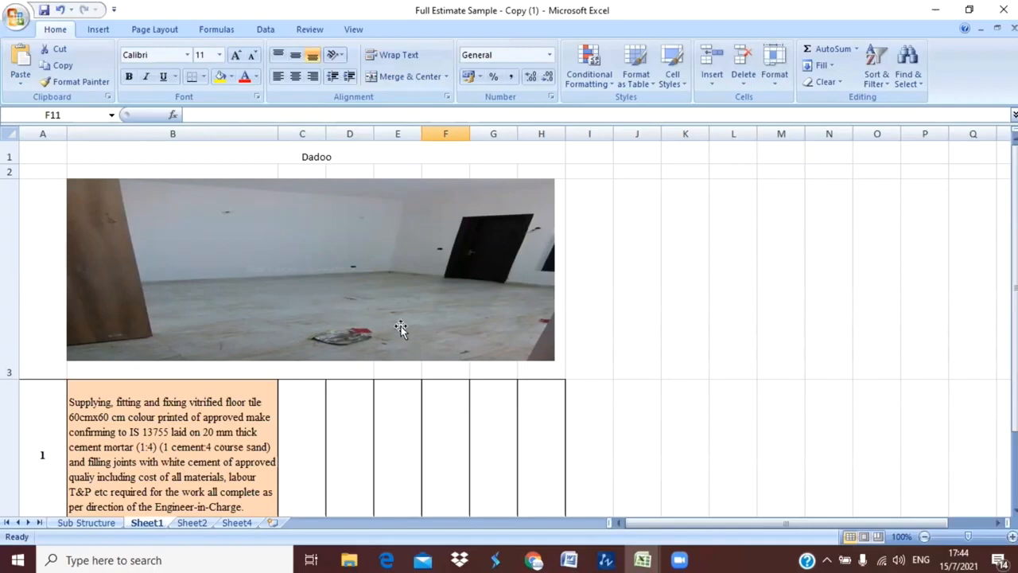
pyautogui.moveTo(374, 301)
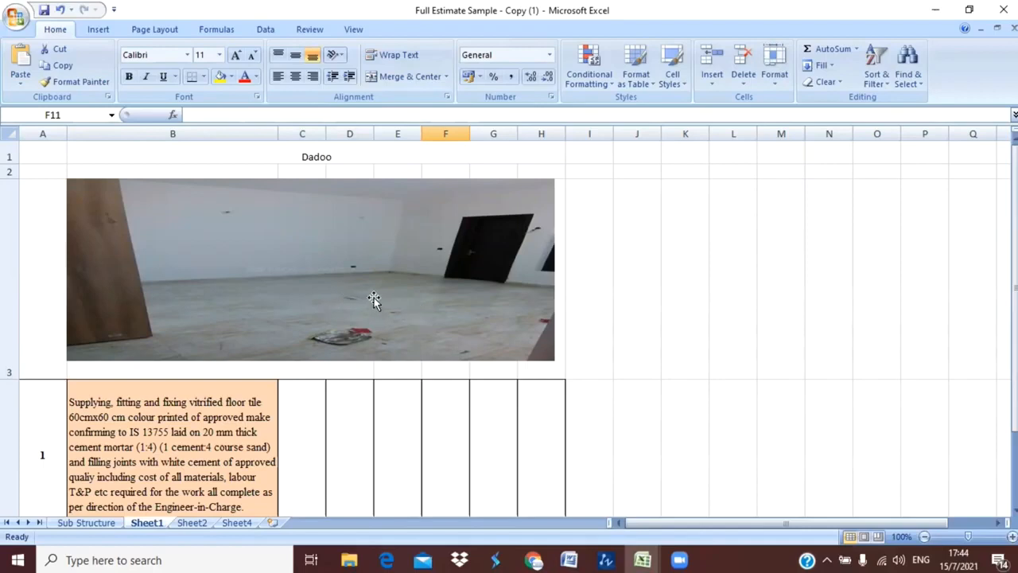
pyautogui.moveTo(344, 316)
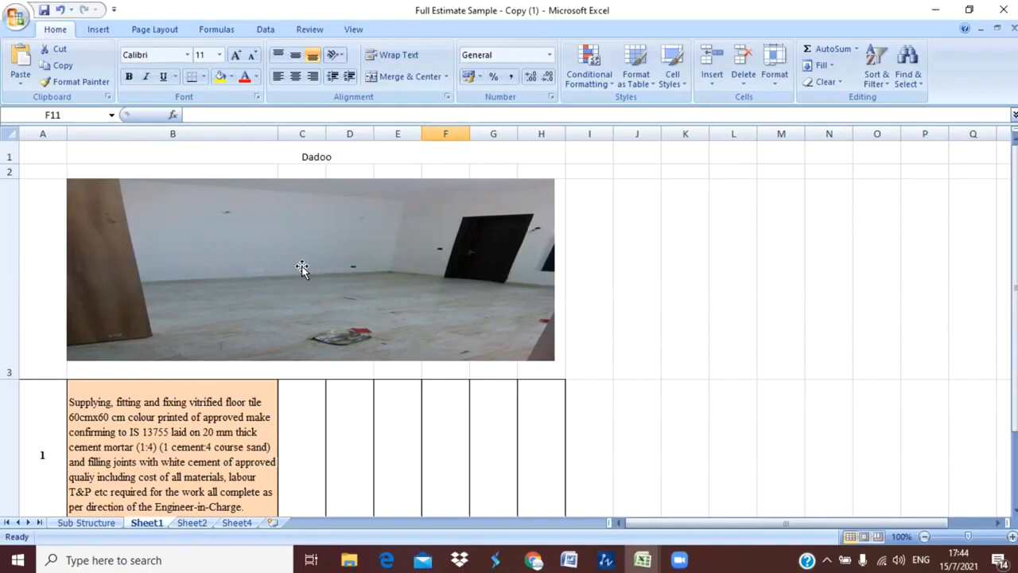
pyautogui.moveTo(235, 235)
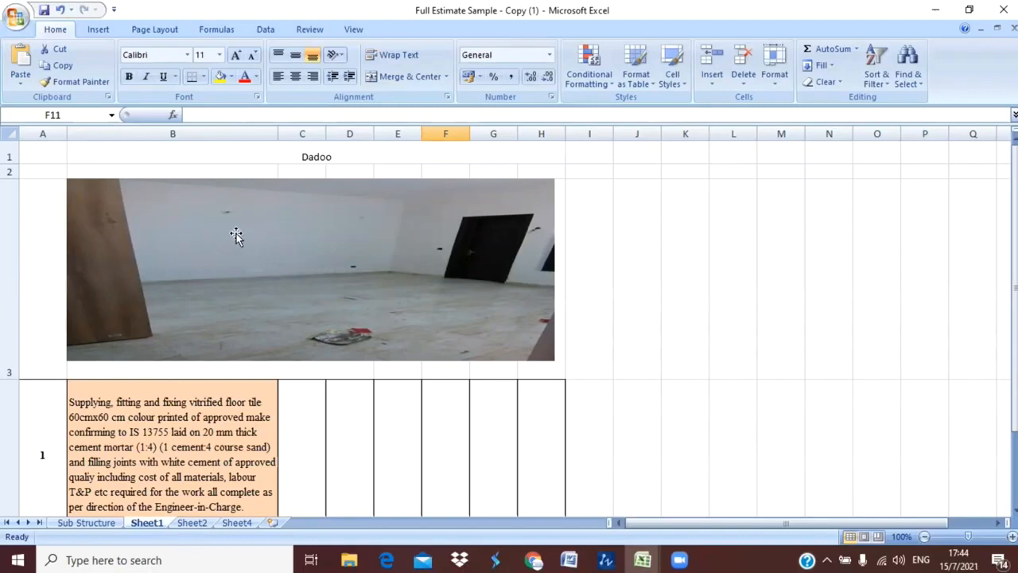
pyautogui.moveTo(366, 217)
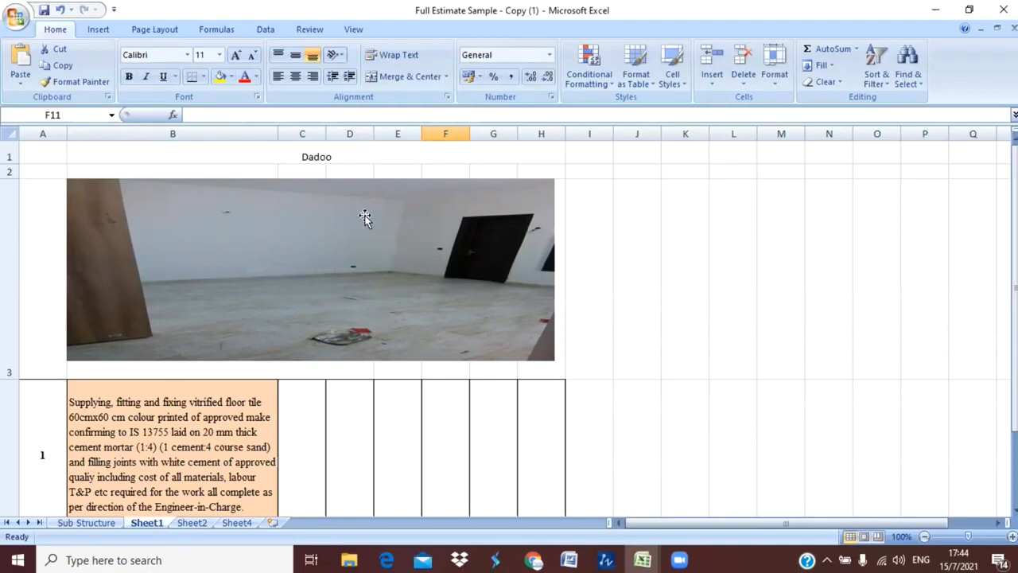
pyautogui.moveTo(323, 226)
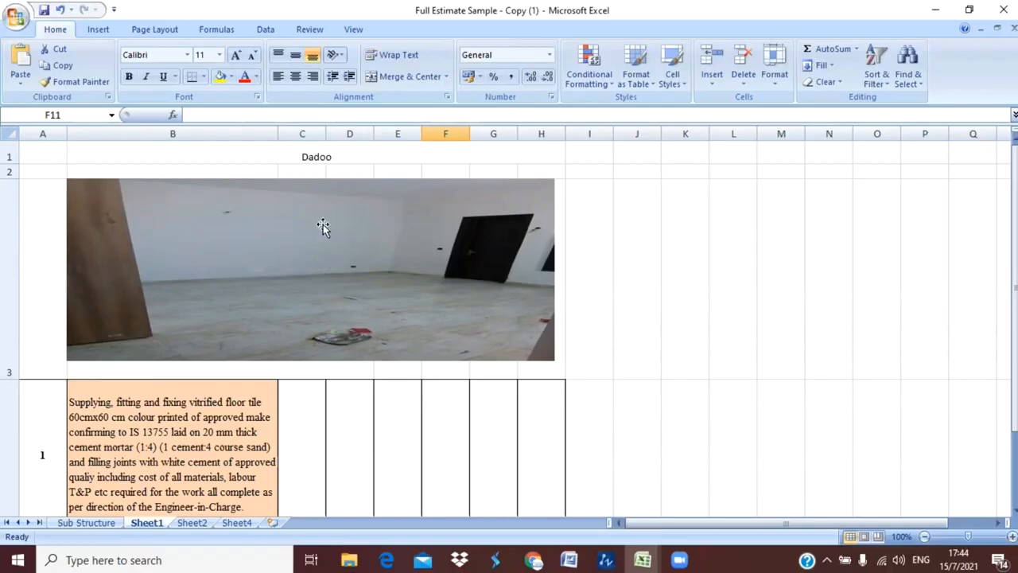
pyautogui.moveTo(503, 285)
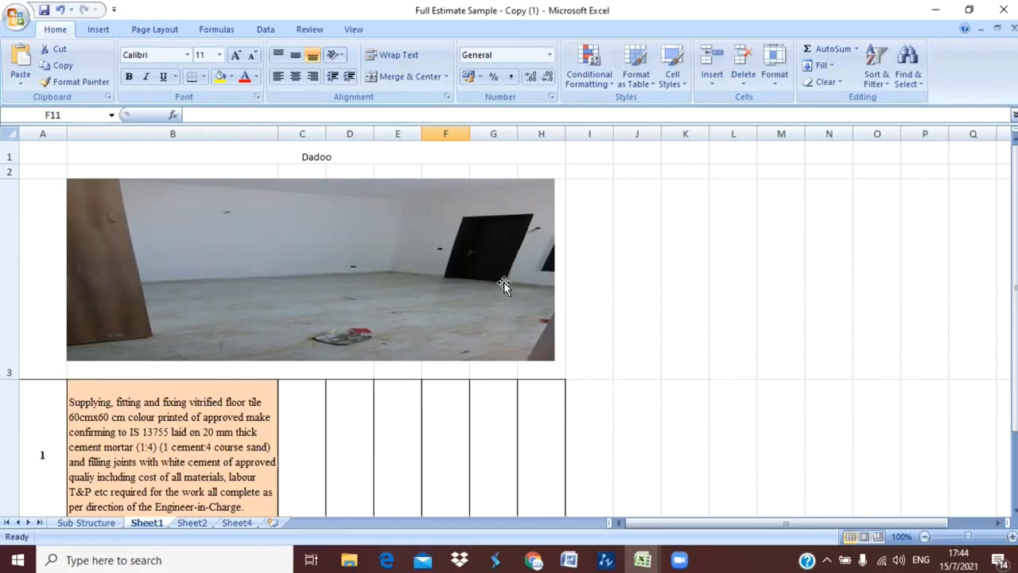
pyautogui.moveTo(221, 305)
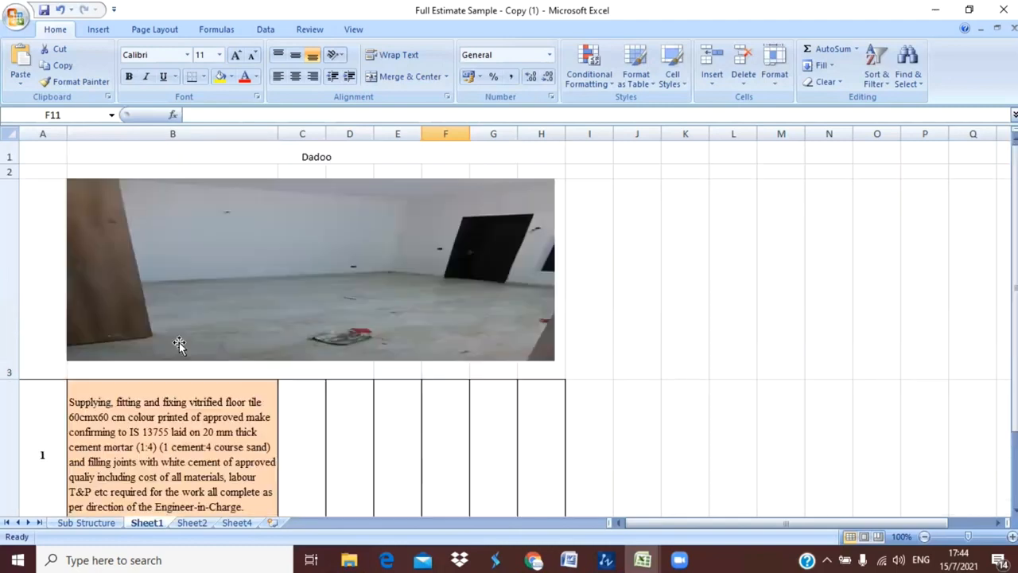
pyautogui.moveTo(389, 325)
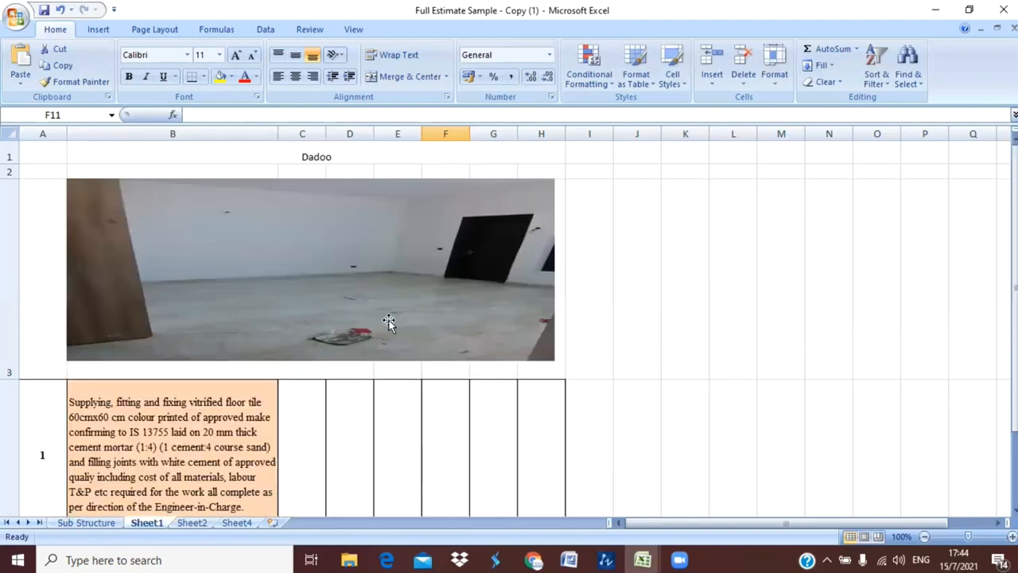
pyautogui.moveTo(295, 278)
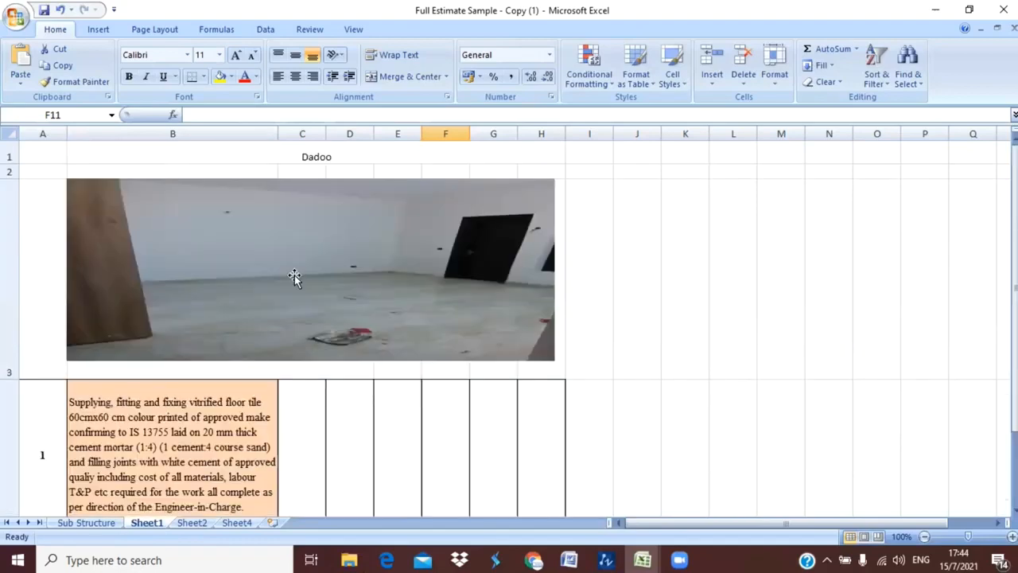
pyautogui.moveTo(350, 274)
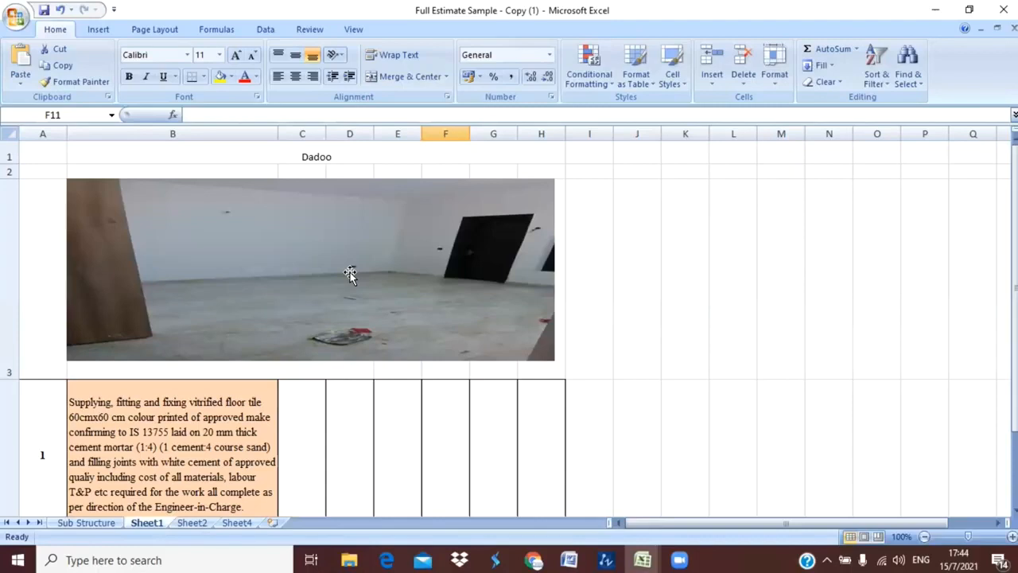
pyautogui.moveTo(421, 41)
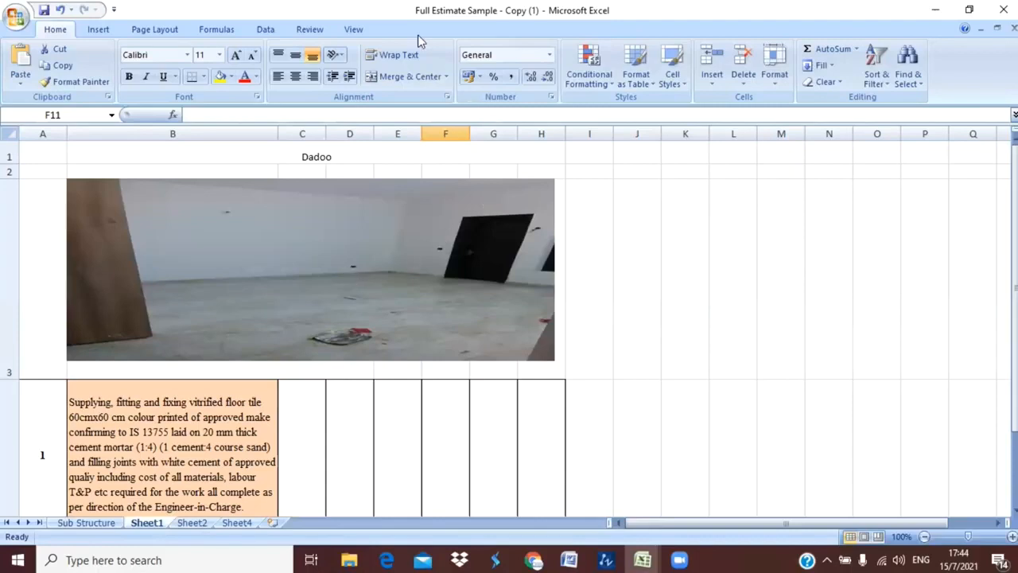